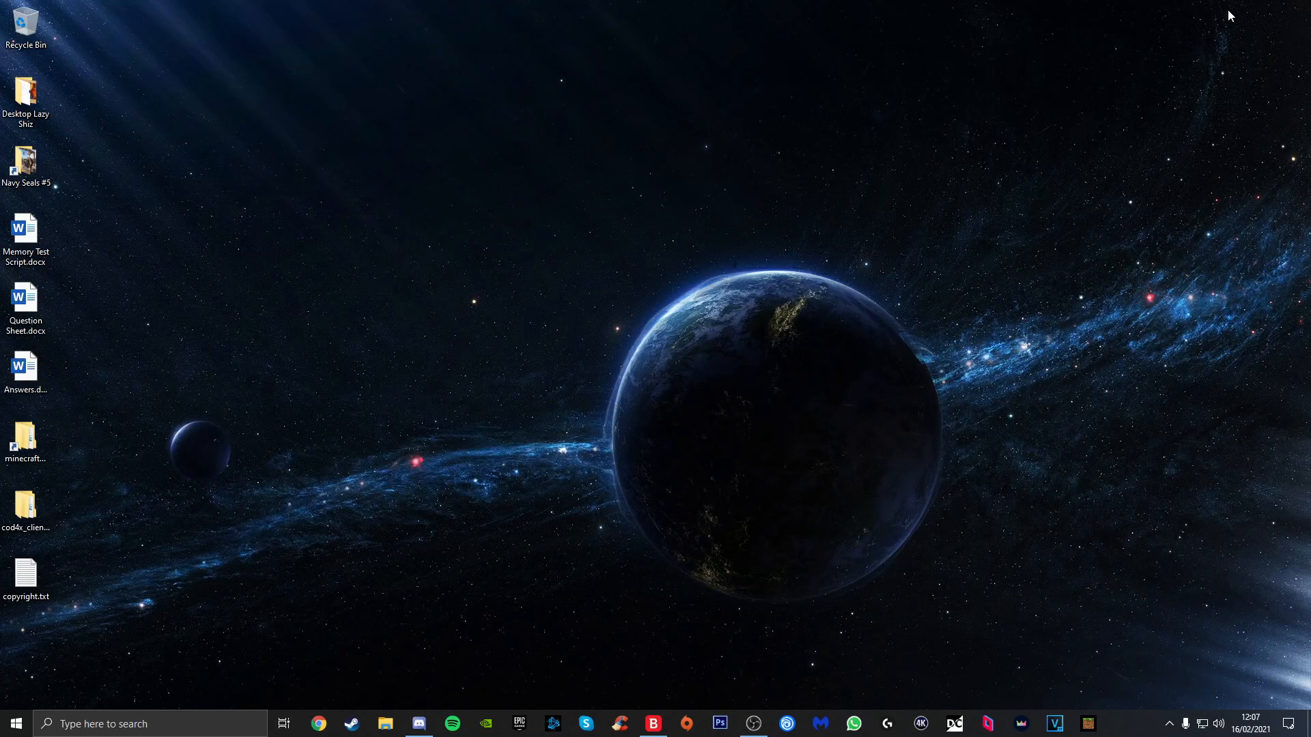
{"action": "mouse_move", "coordinate": [795, 243]}
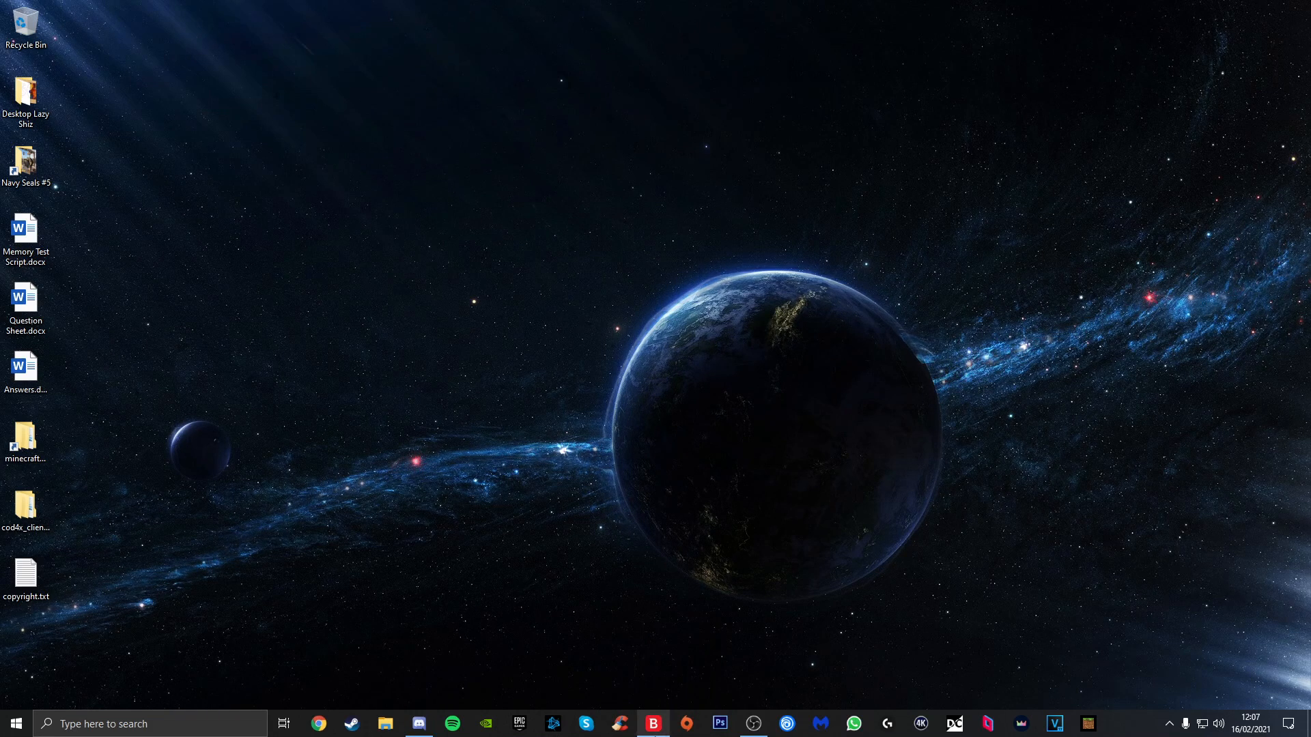
- Bring Bitdefender to the front and show the Dashboard reporting the device is safe
{"action": "left_click", "coordinate": [652, 724]}
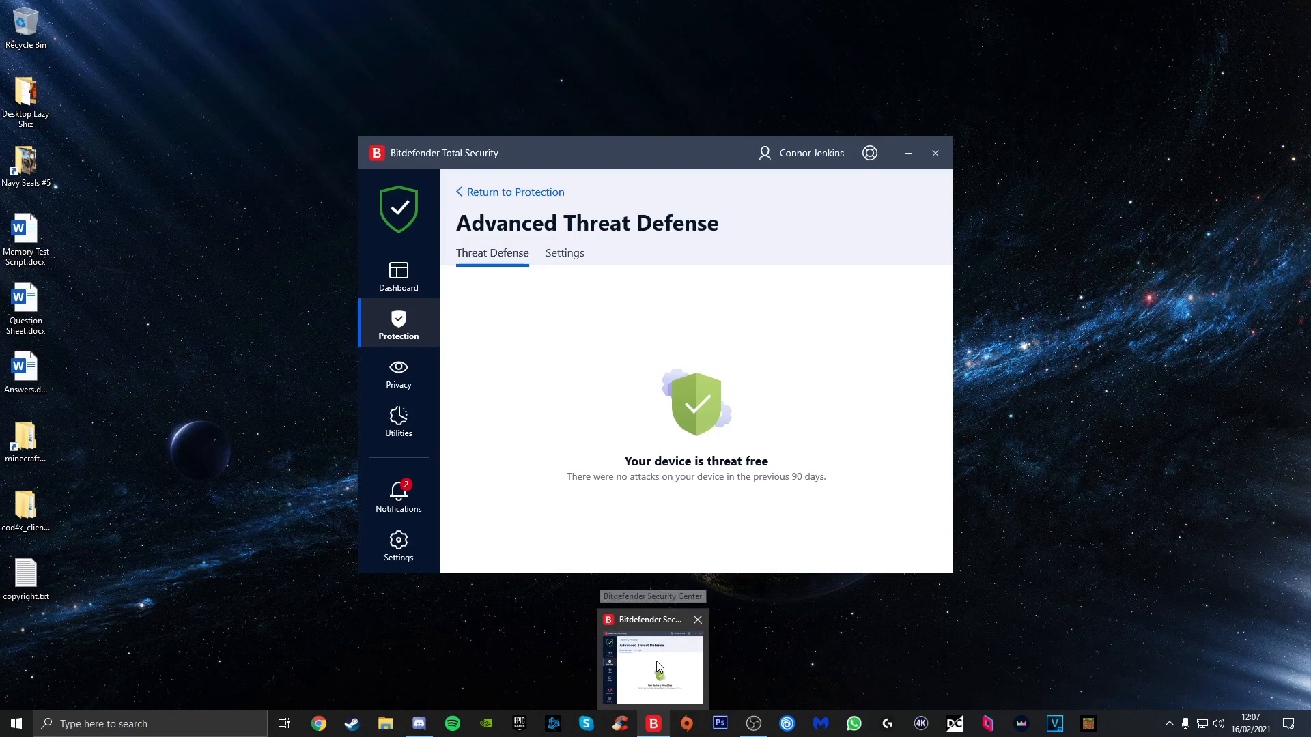
{"action": "left_click", "coordinate": [697, 620]}
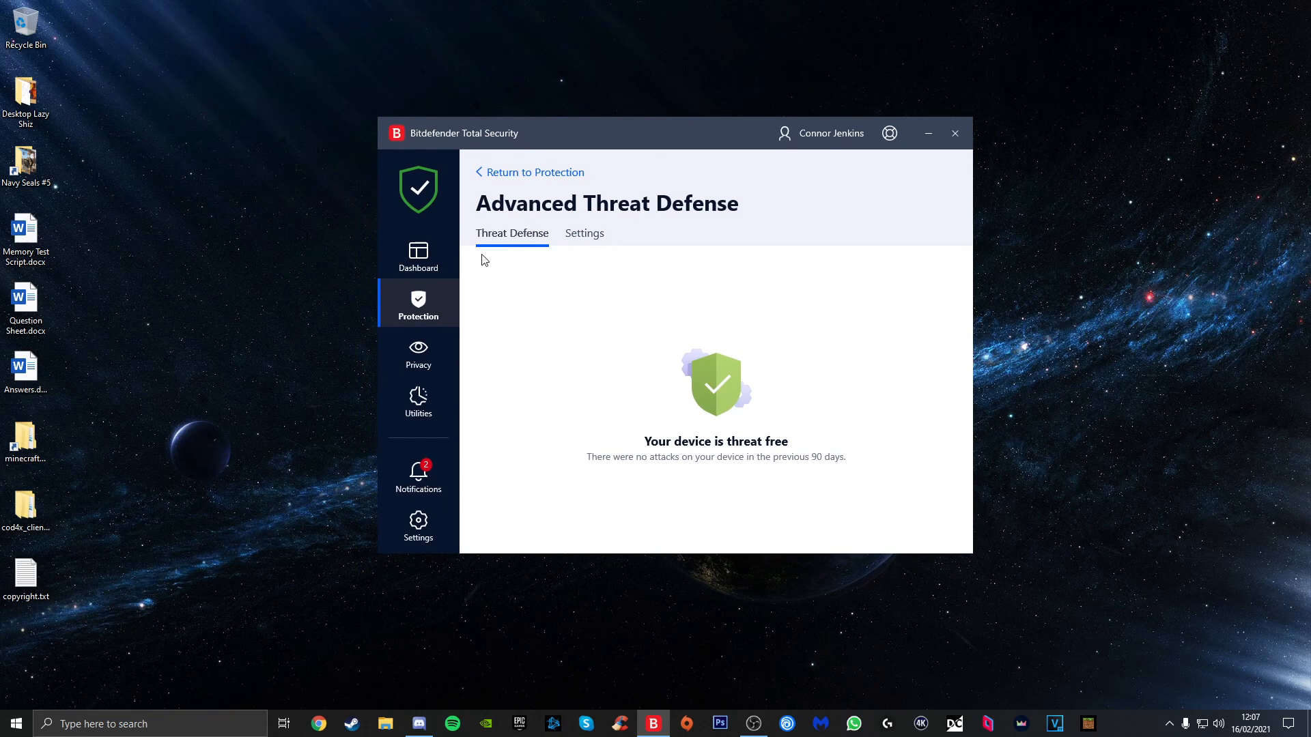
{"action": "left_click", "coordinate": [417, 257]}
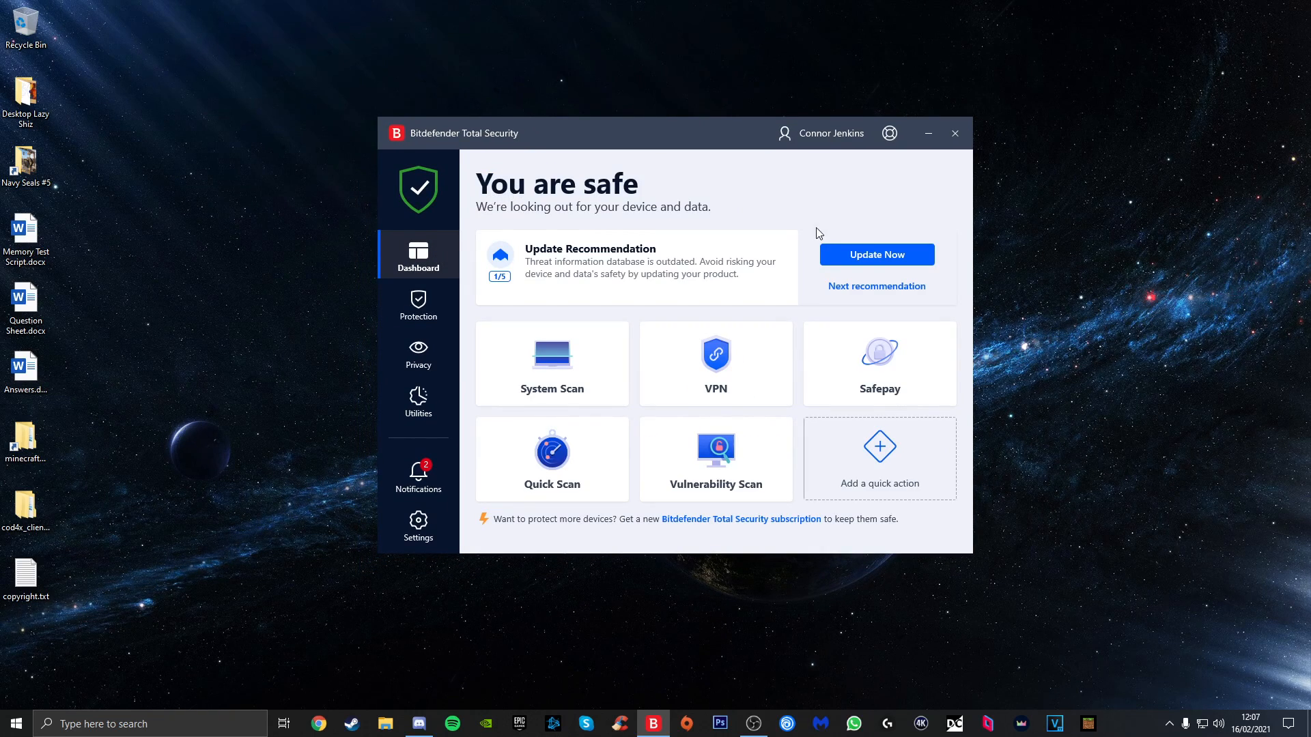
{"action": "mouse_move", "coordinate": [693, 324]}
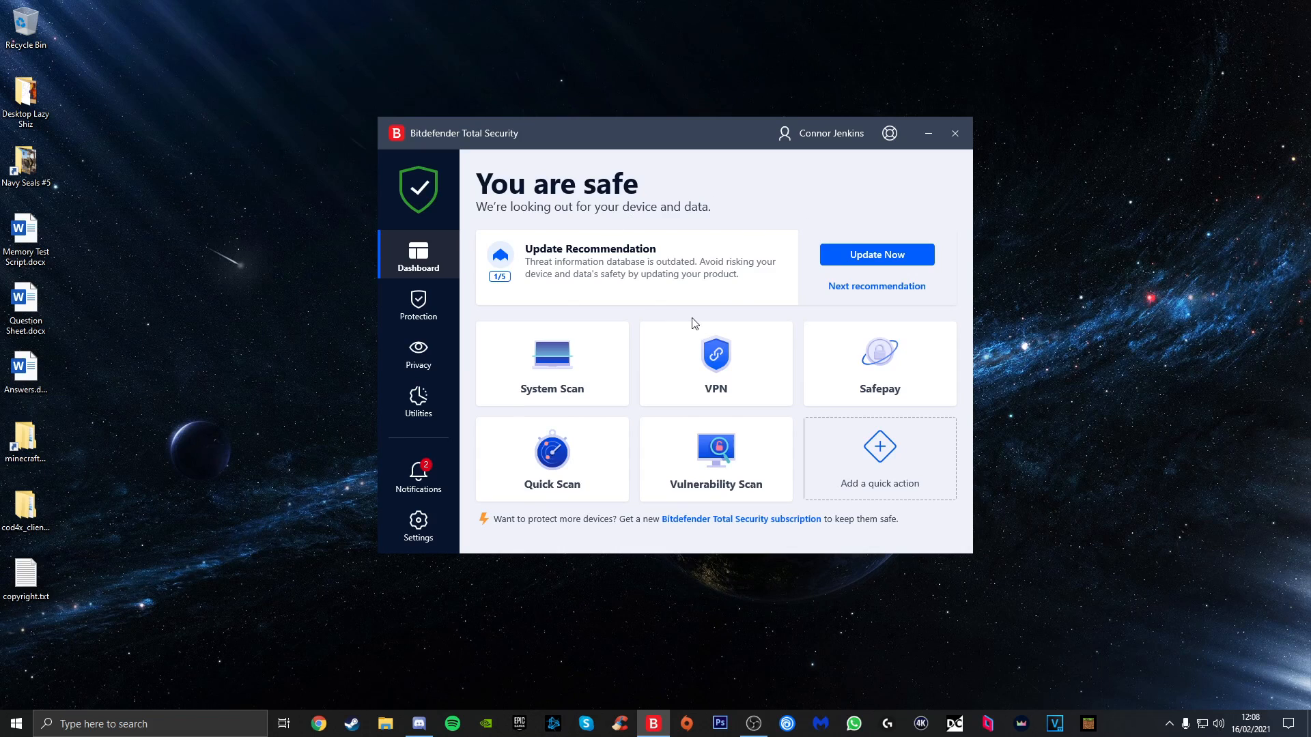
{"action": "mouse_move", "coordinate": [800, 397]}
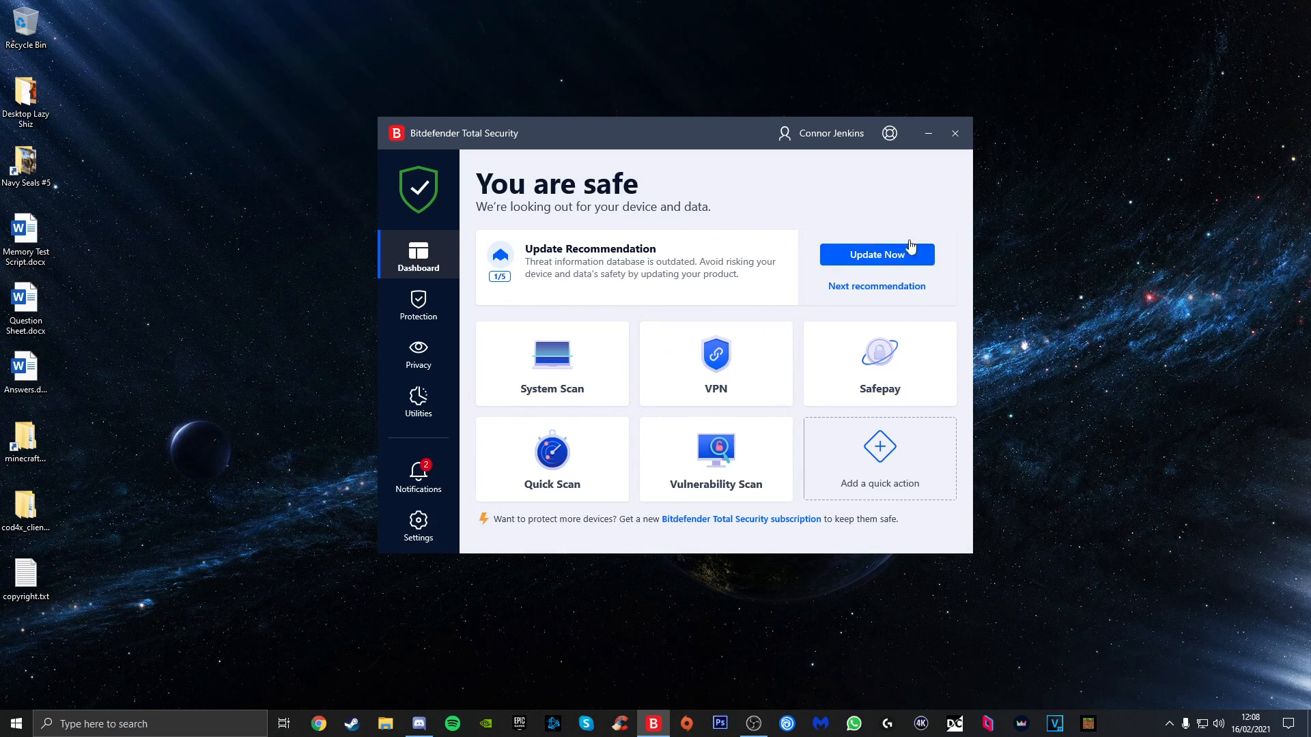
{"action": "mouse_move", "coordinate": [471, 264]}
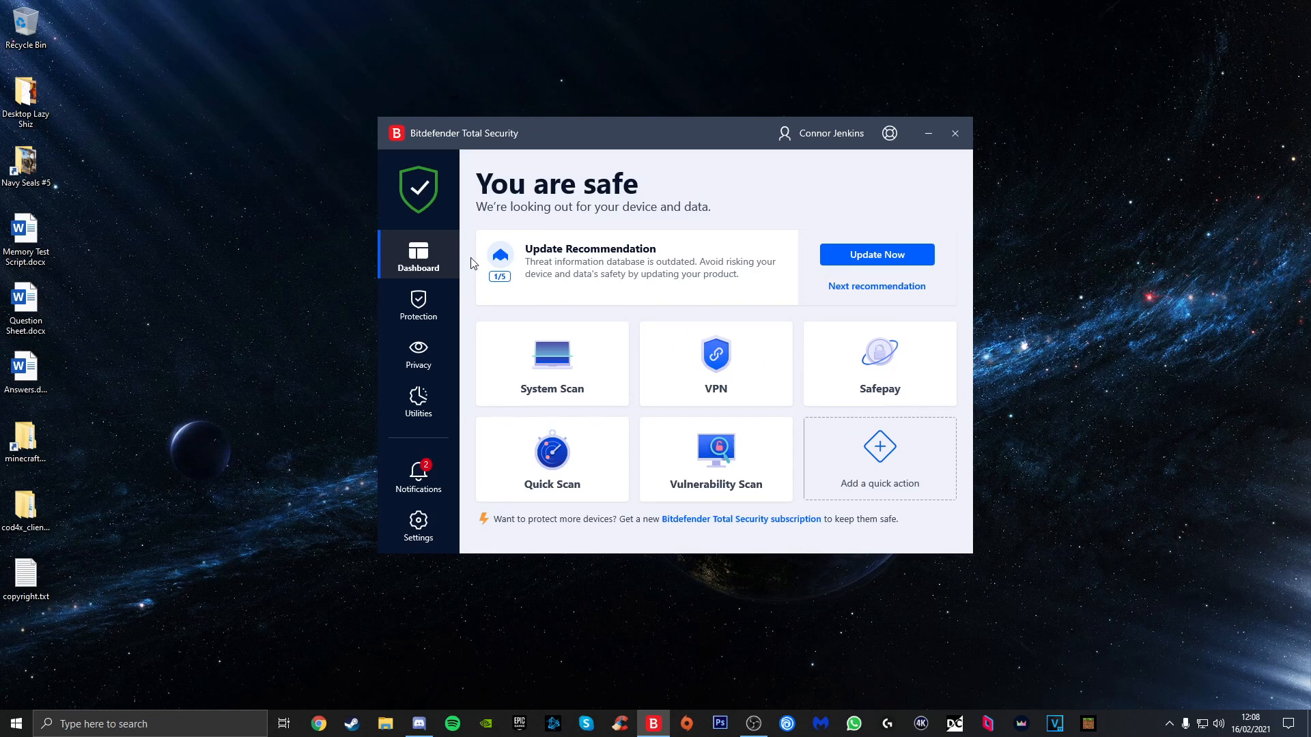
{"action": "mouse_move", "coordinate": [417, 303]}
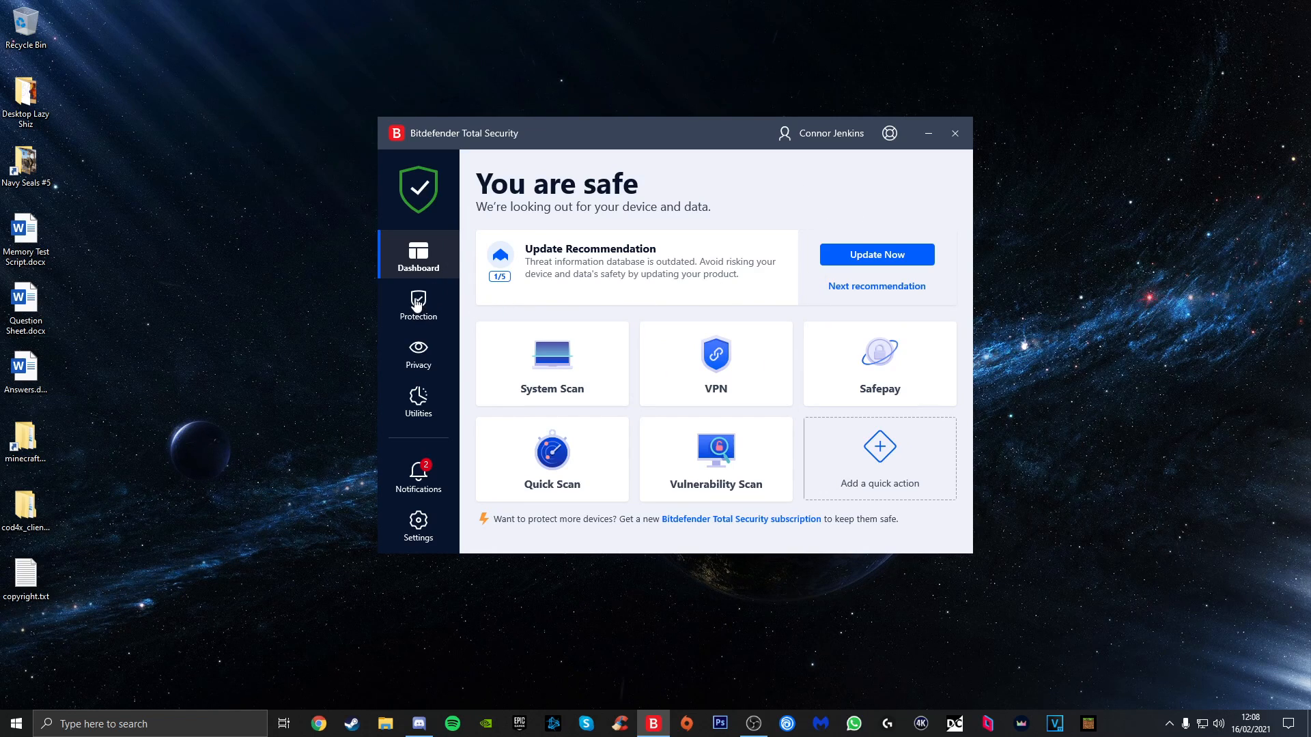
- From Protection, reach the Advanced Threat Defense Settings with exploit detection enabled
{"action": "left_click", "coordinate": [418, 303]}
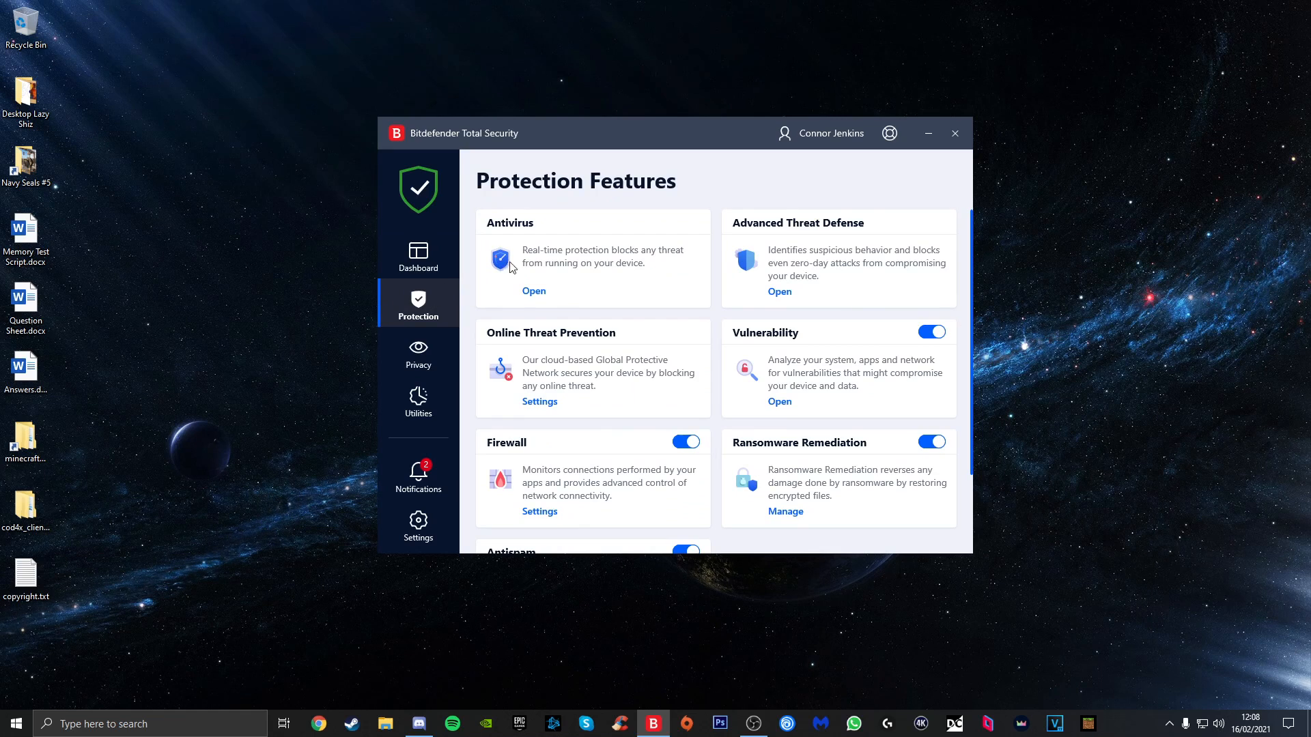
{"action": "mouse_move", "coordinate": [747, 228]}
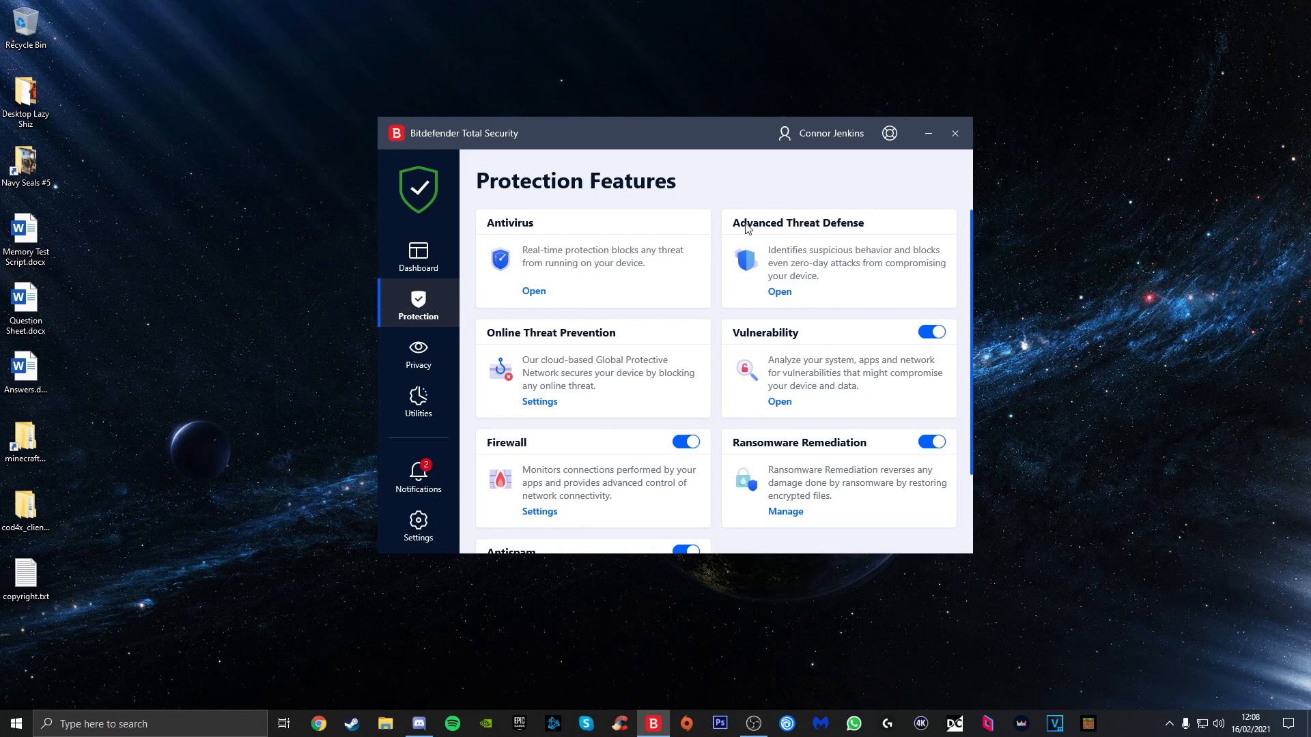
{"action": "mouse_move", "coordinate": [800, 257]}
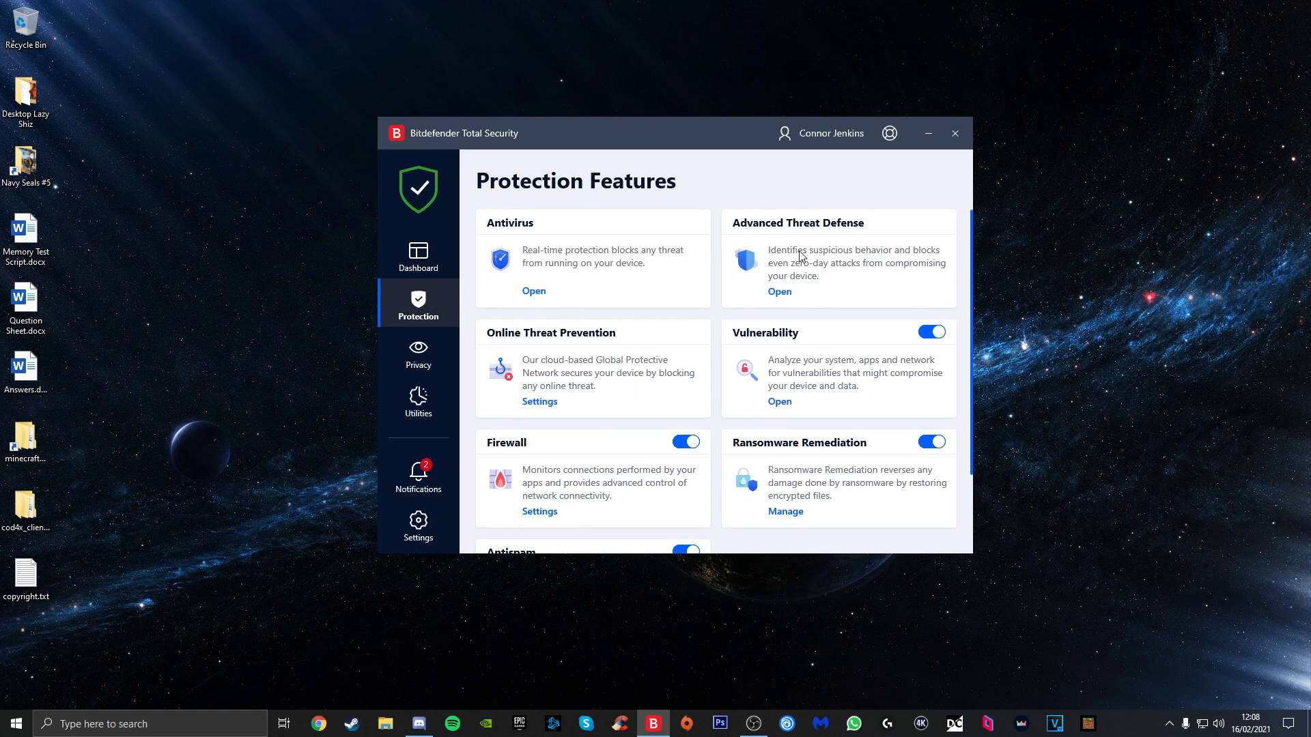
{"action": "left_click", "coordinate": [777, 291]}
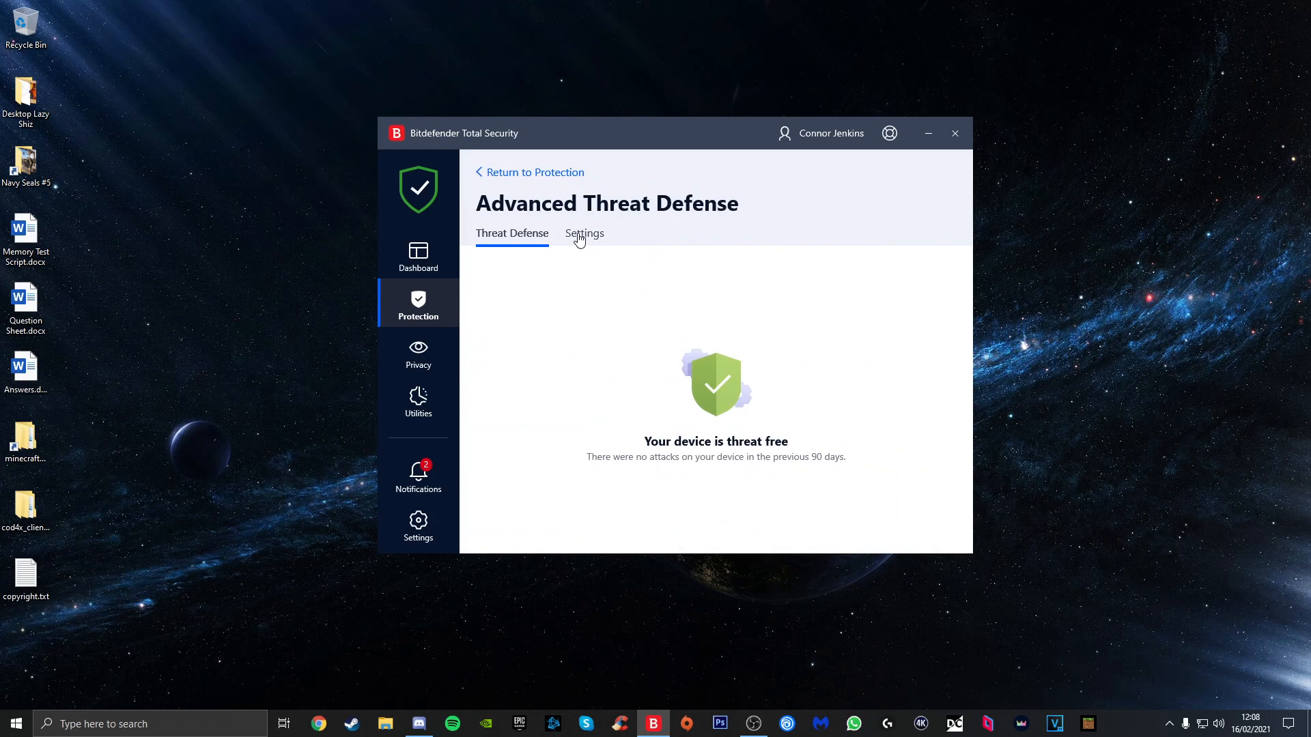
{"action": "left_click", "coordinate": [583, 233]}
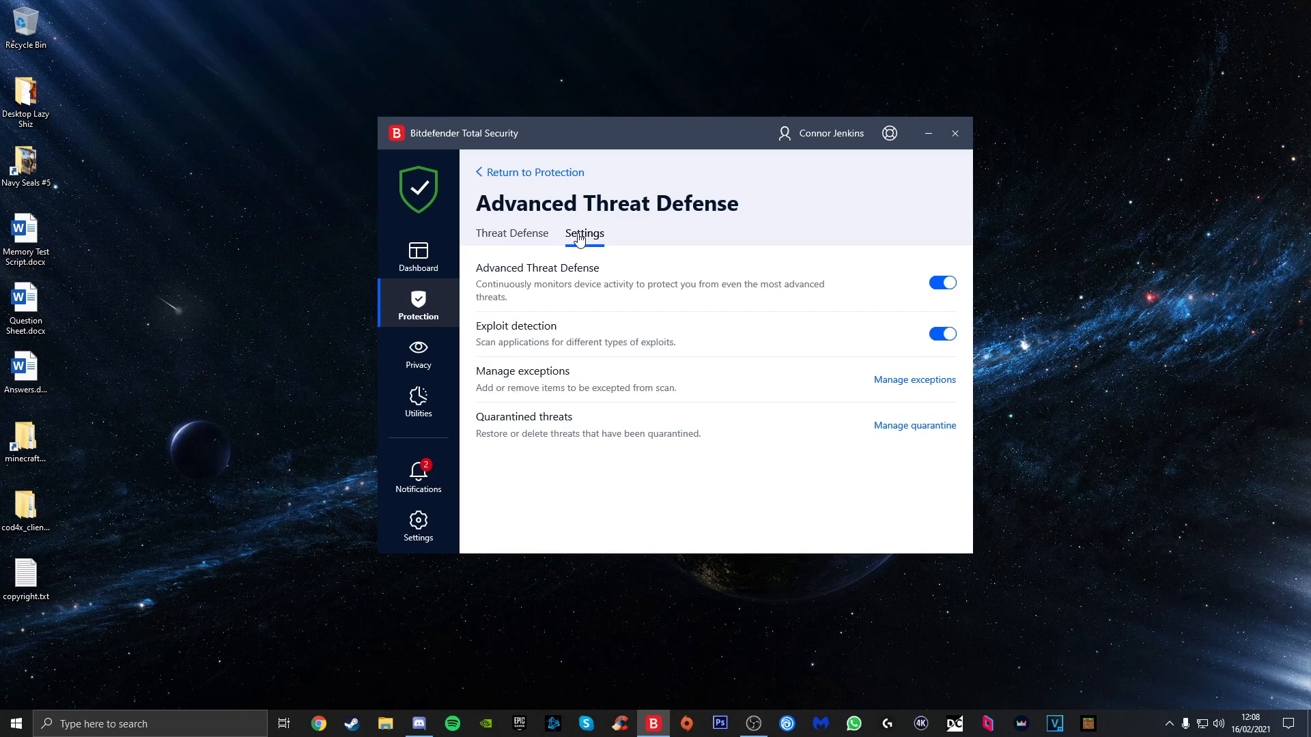
{"action": "mouse_move", "coordinate": [899, 387]}
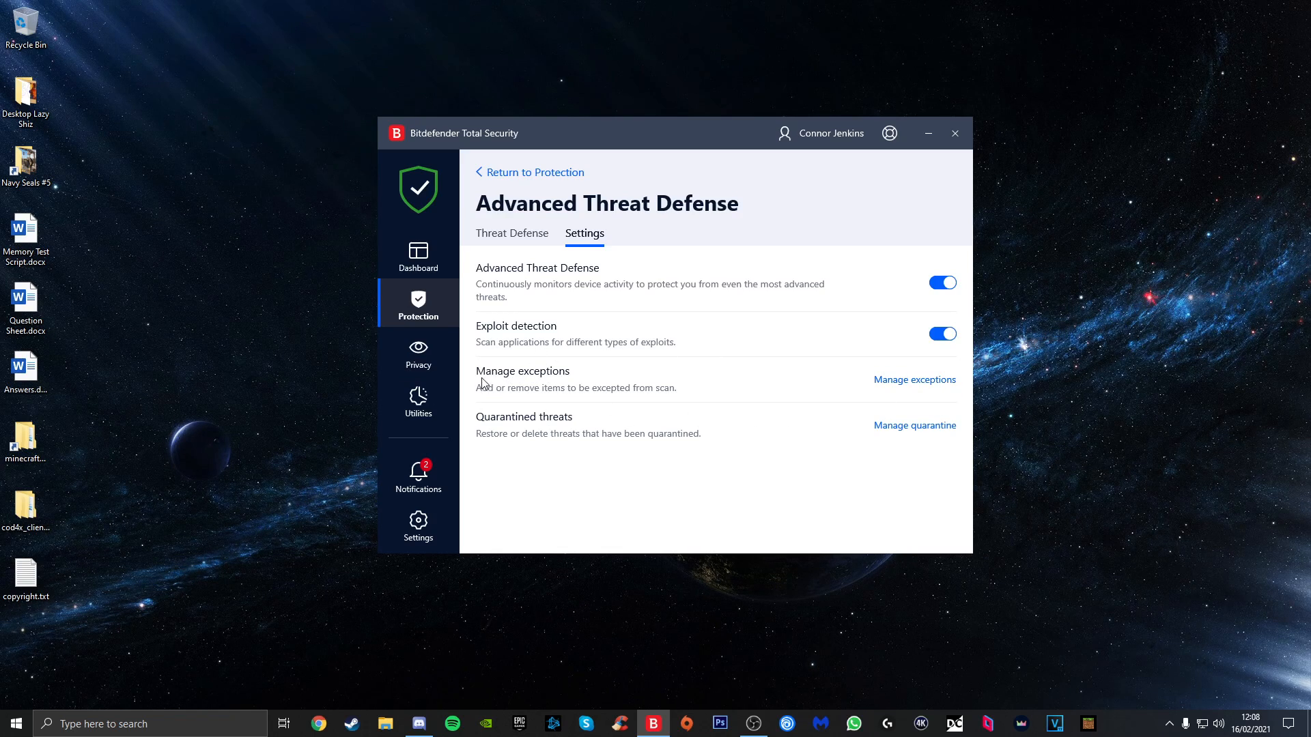
{"action": "mouse_move", "coordinate": [918, 389]}
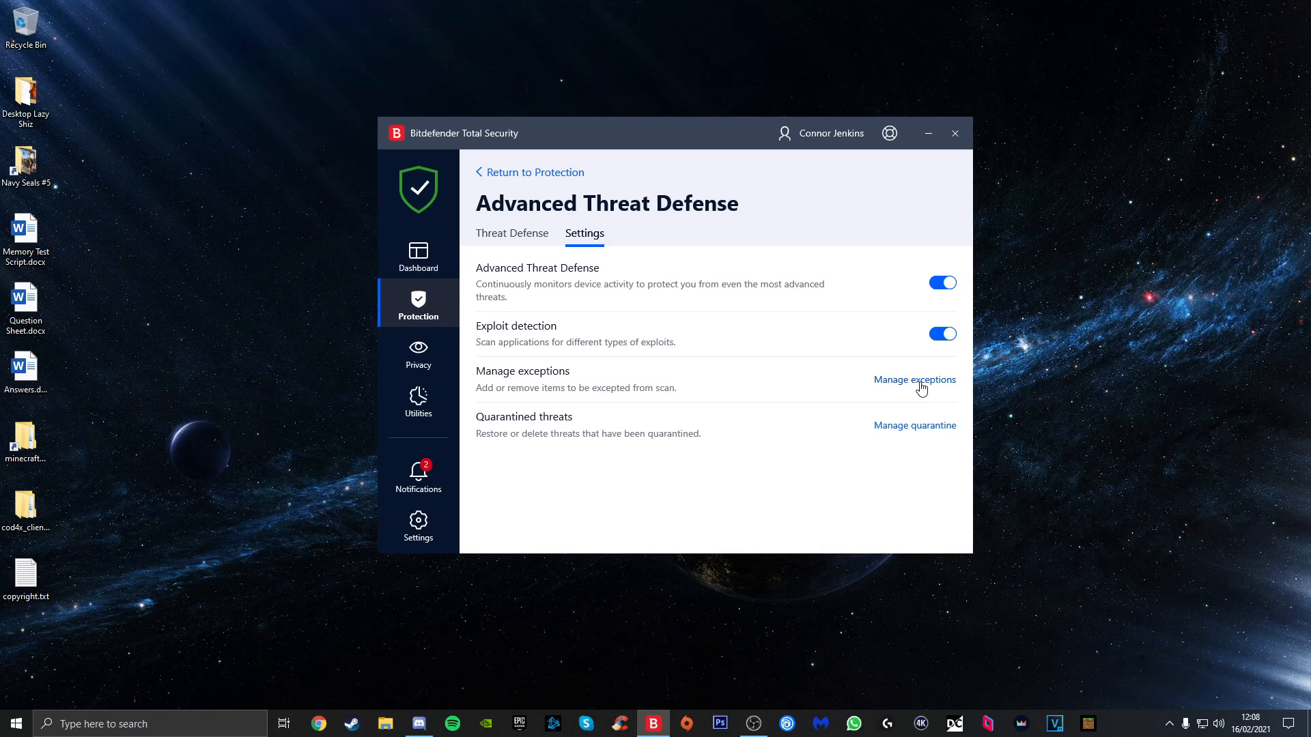
- In Manage exceptions, review the blackops3.exe entry and start a blank new exception
{"action": "left_click", "coordinate": [915, 379]}
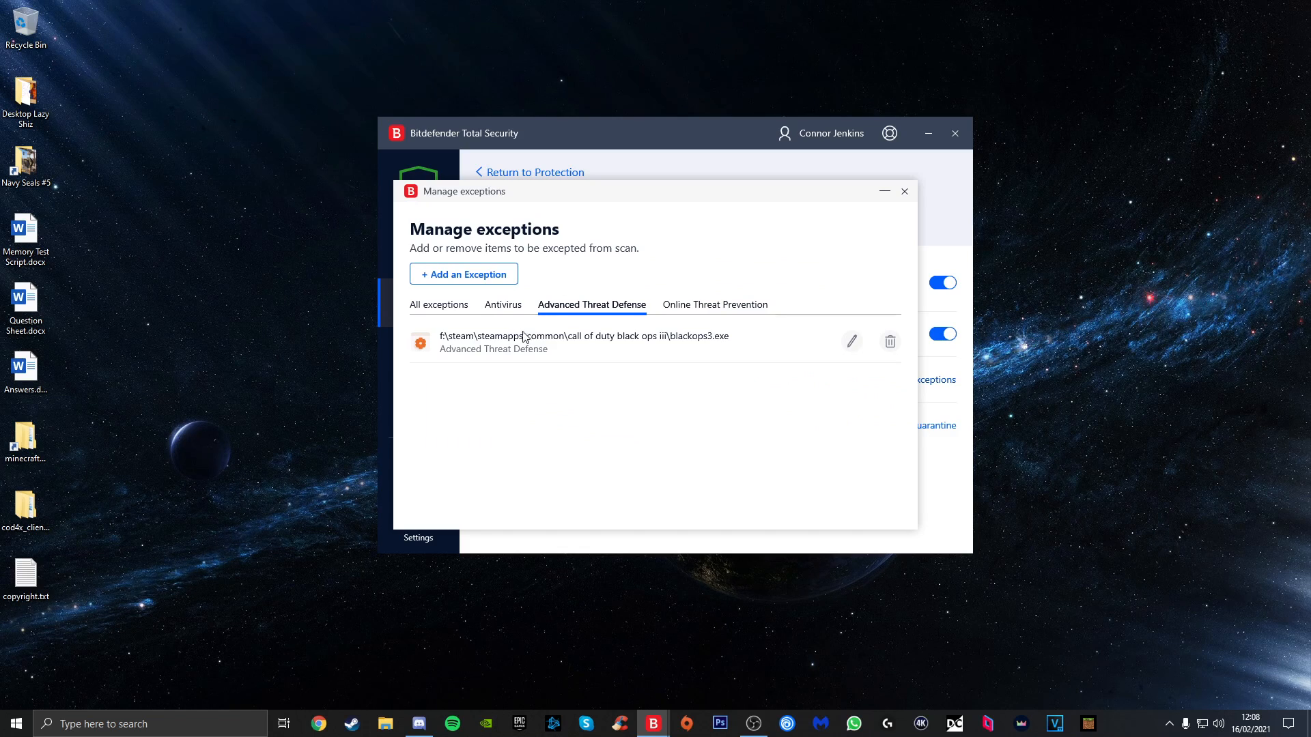
{"action": "mouse_move", "coordinate": [447, 346]}
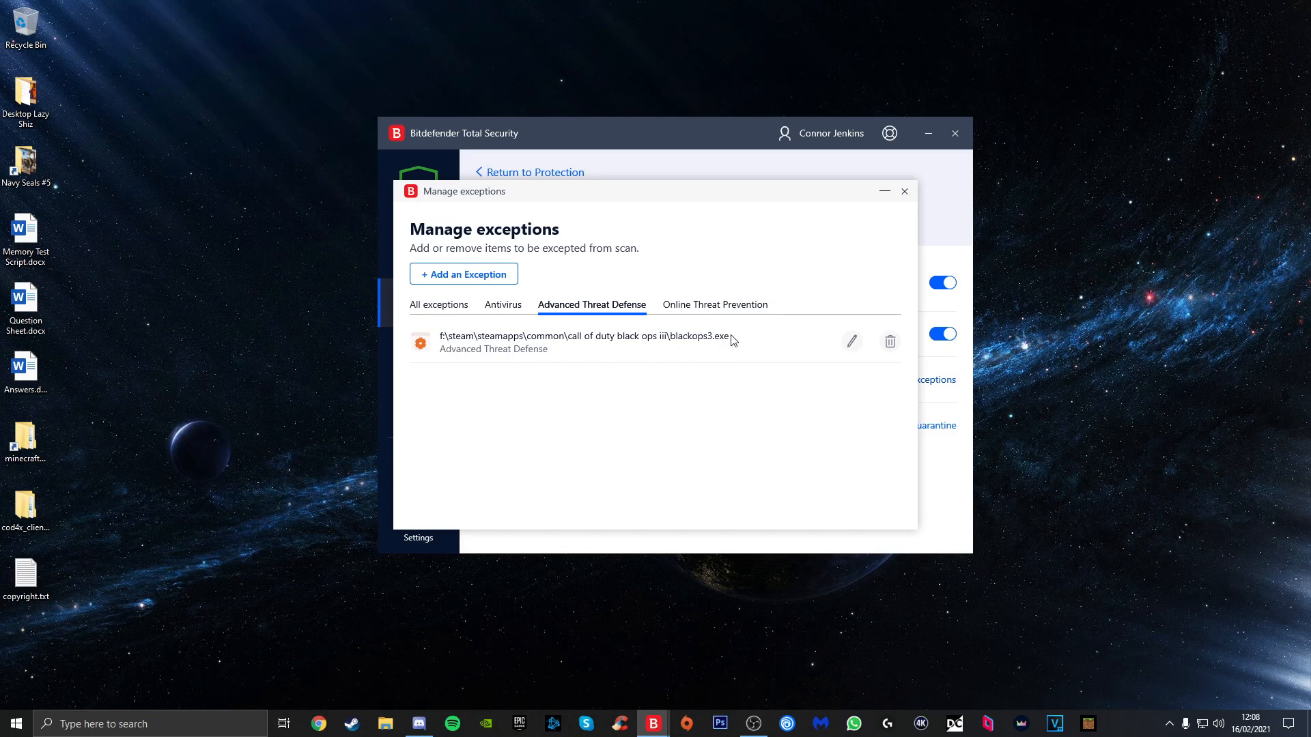
{"action": "mouse_move", "coordinate": [646, 324]}
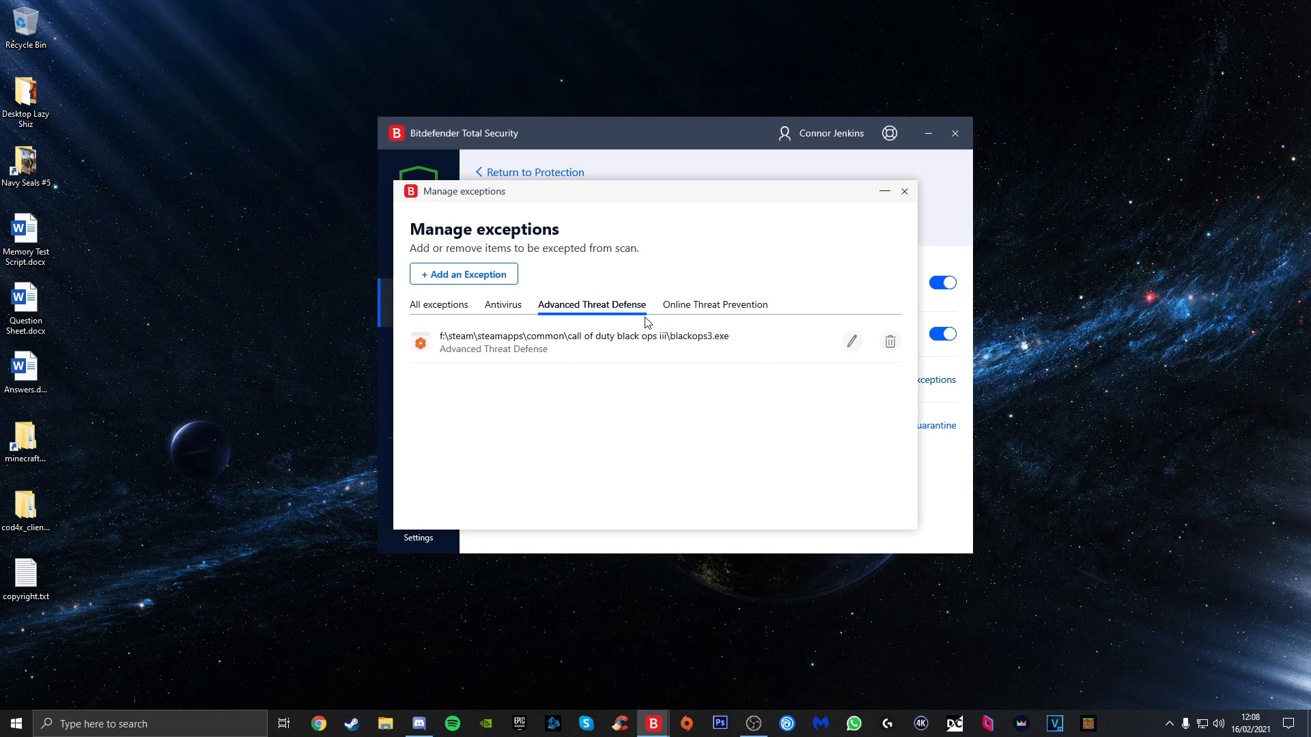
{"action": "left_click", "coordinate": [463, 274]}
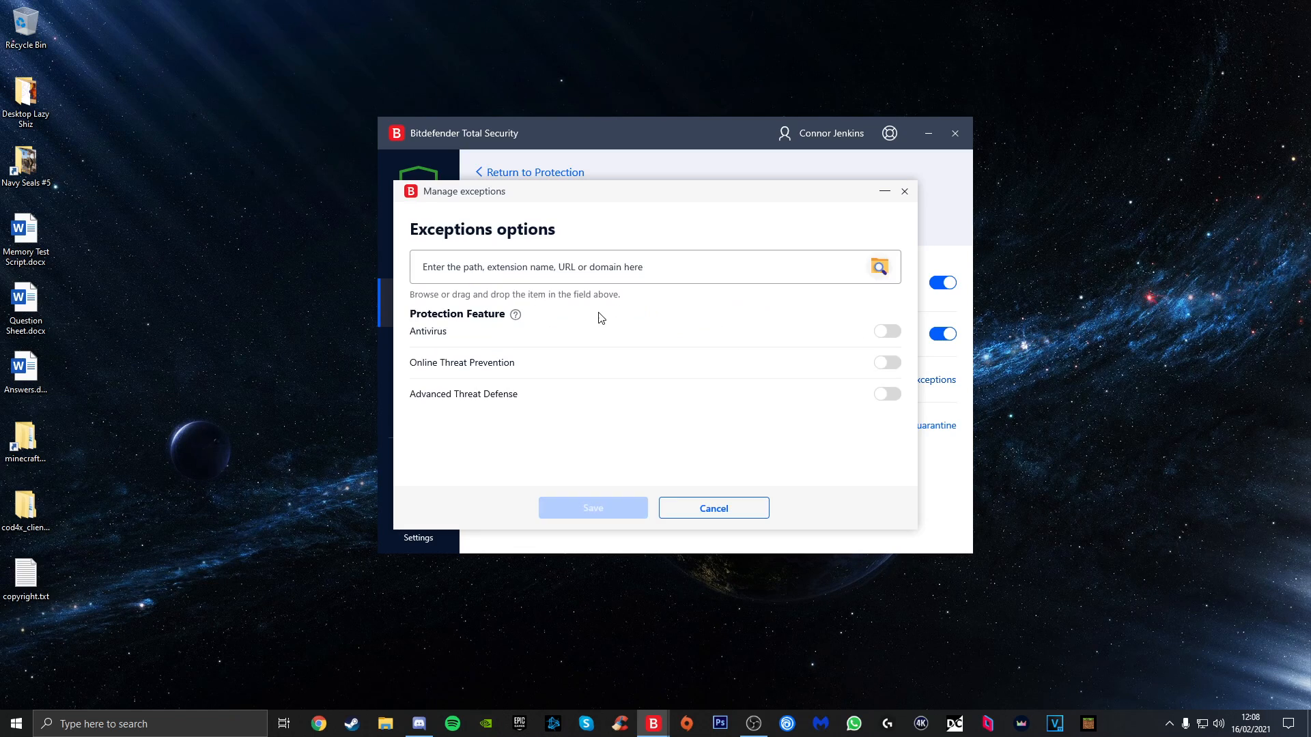
{"action": "mouse_move", "coordinate": [877, 267]}
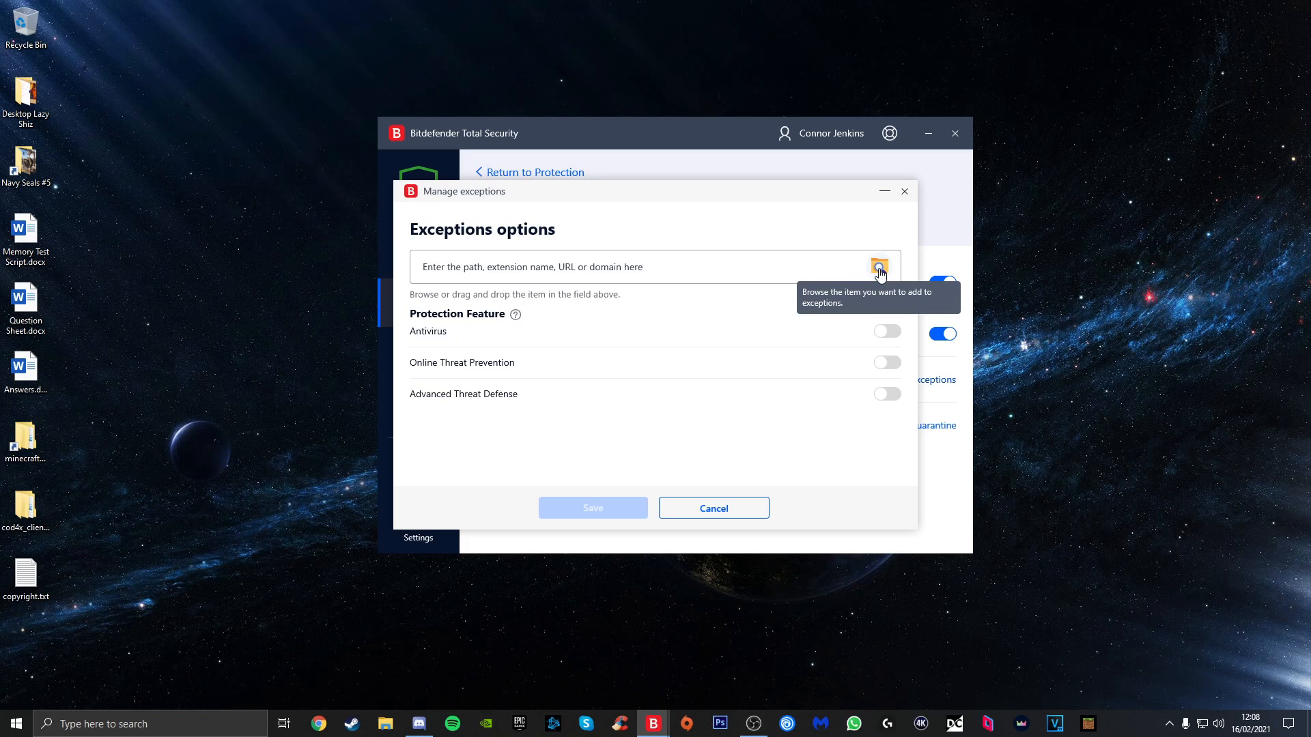
- Browse Steam > steamapps > common > Call of Duty Black Ops III and select BlackOps3.exe
{"action": "left_click", "coordinate": [877, 266]}
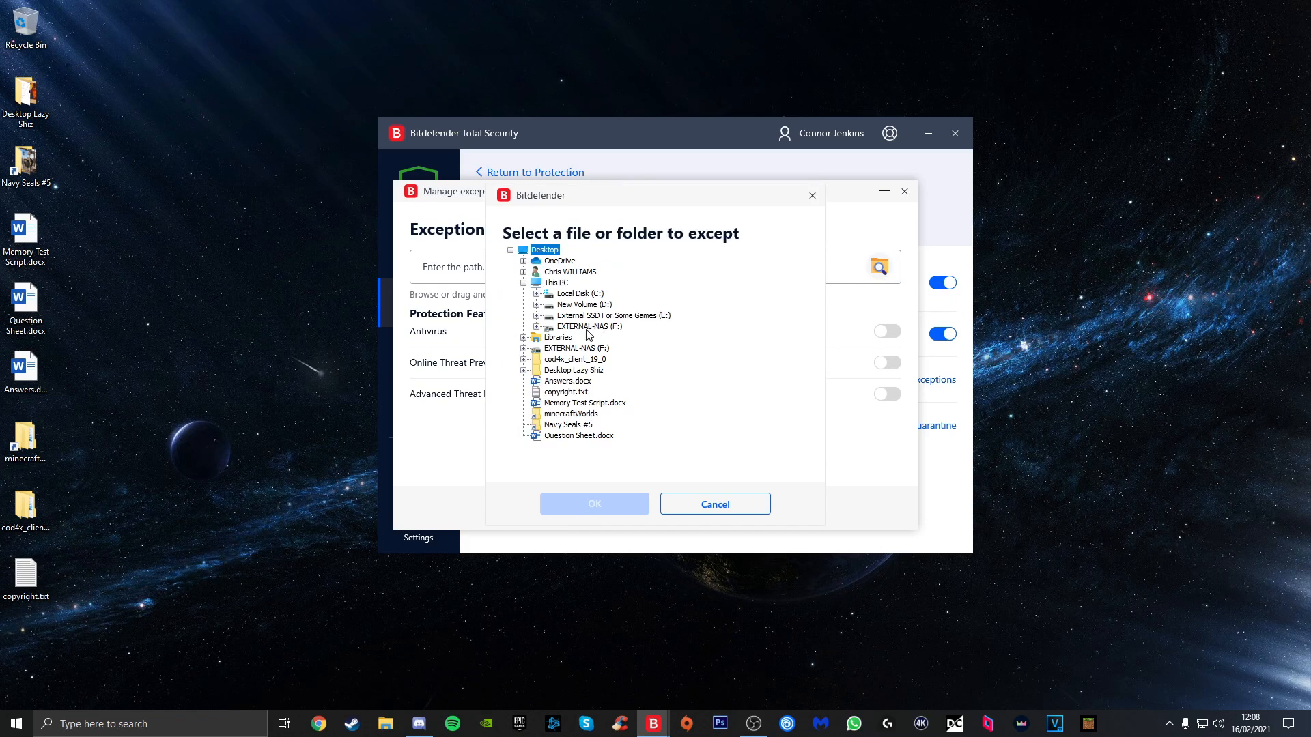
{"action": "mouse_move", "coordinate": [537, 335]}
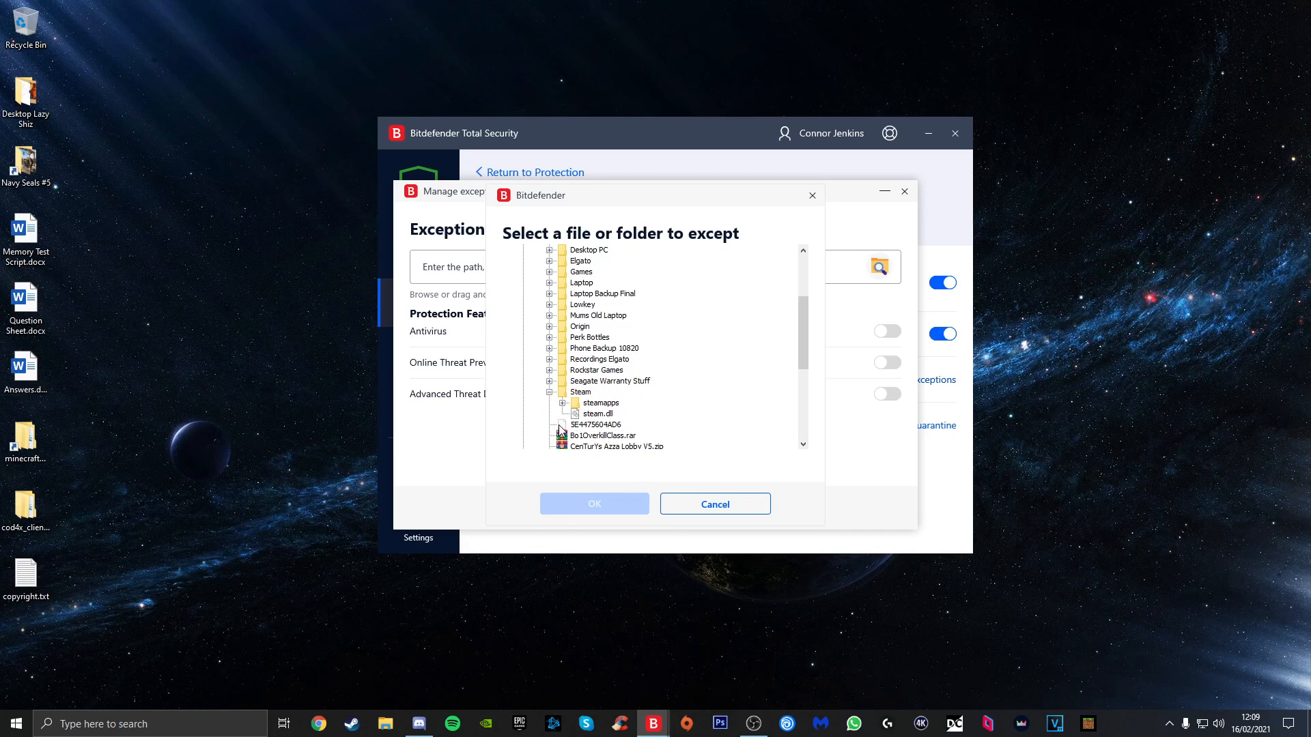
{"action": "left_click", "coordinate": [564, 406]}
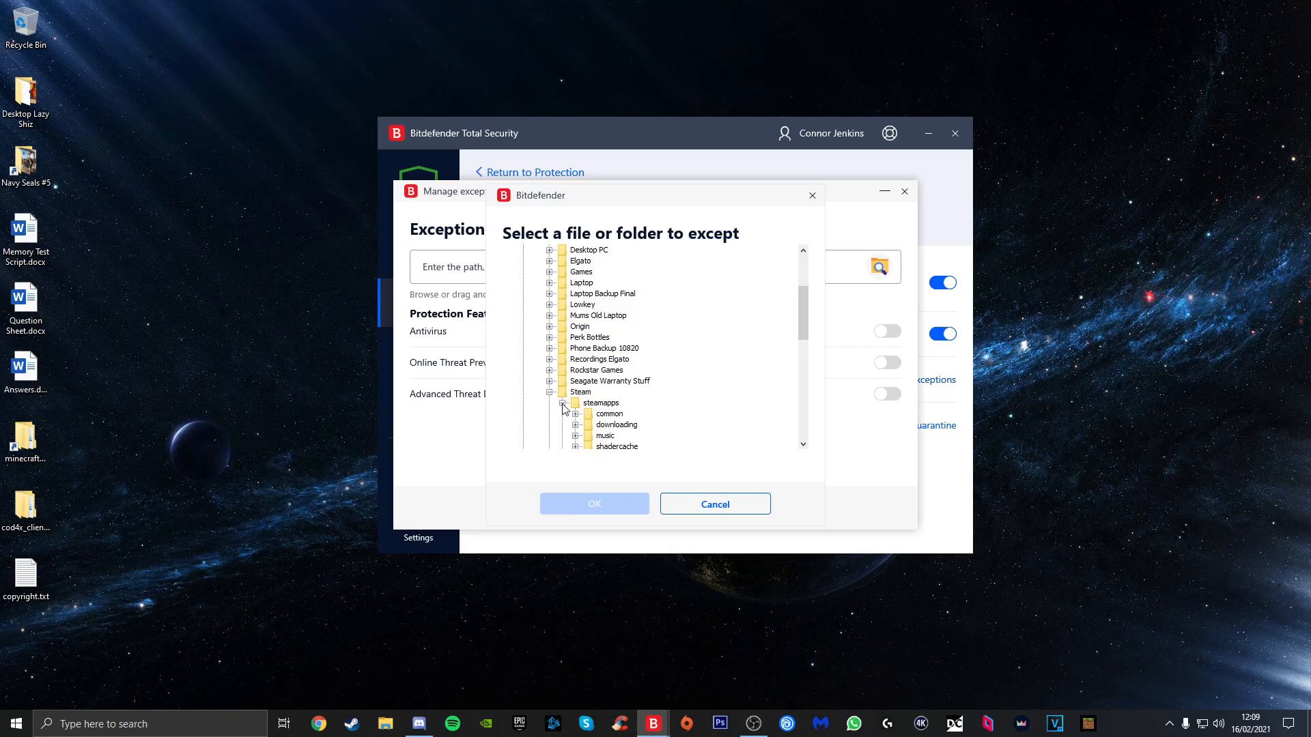
{"action": "left_click", "coordinate": [576, 413]}
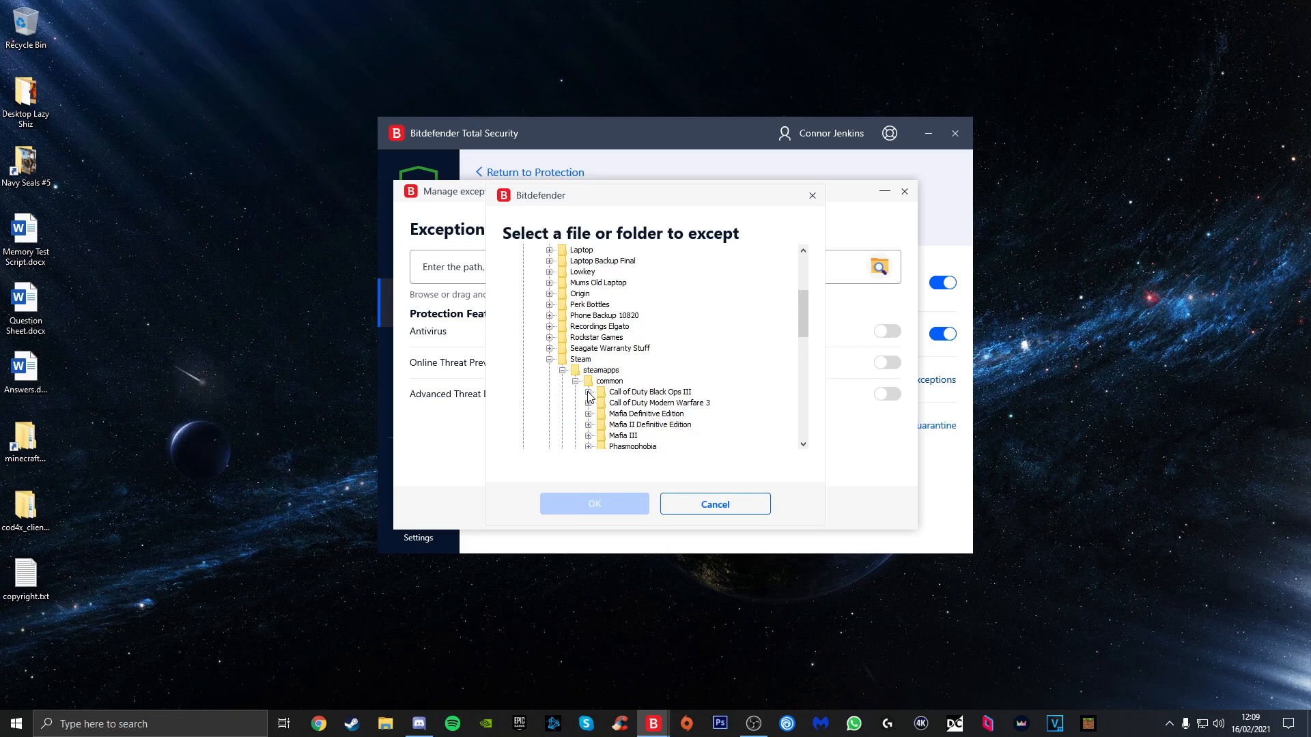
{"action": "left_click", "coordinate": [587, 394]}
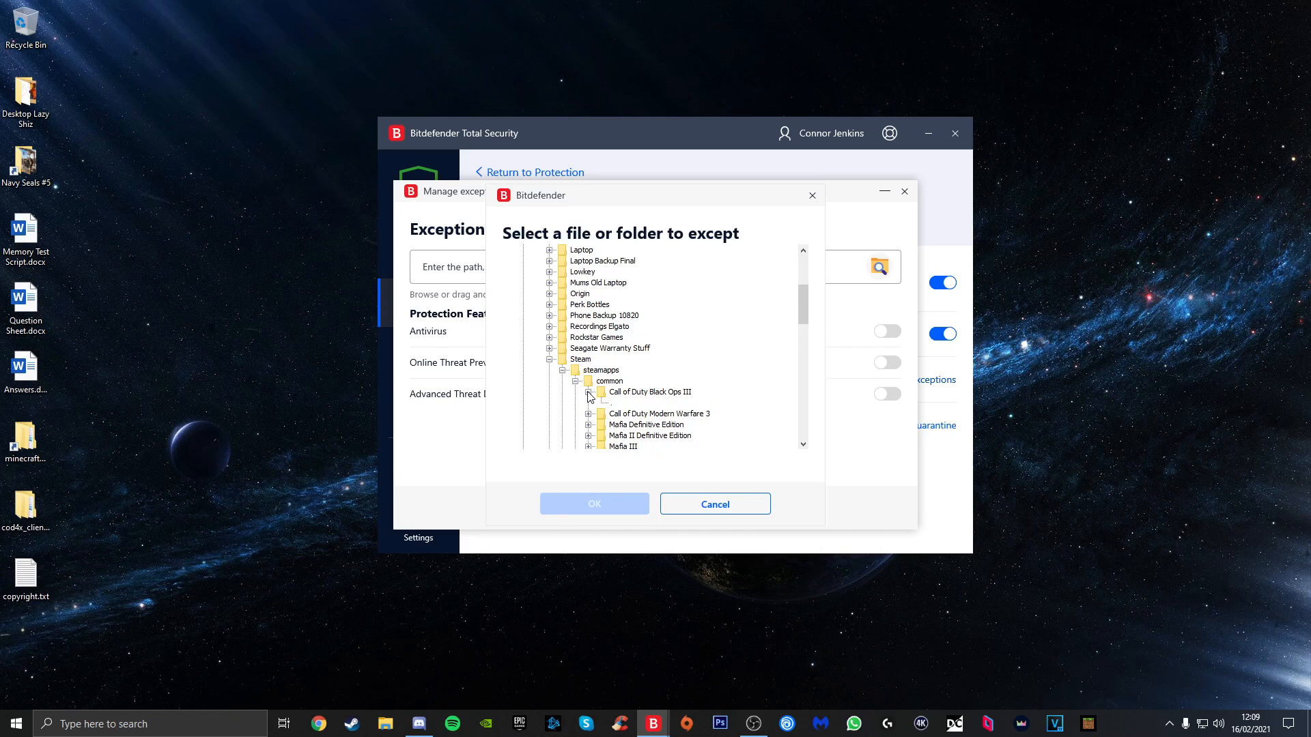
{"action": "left_click", "coordinate": [587, 396]}
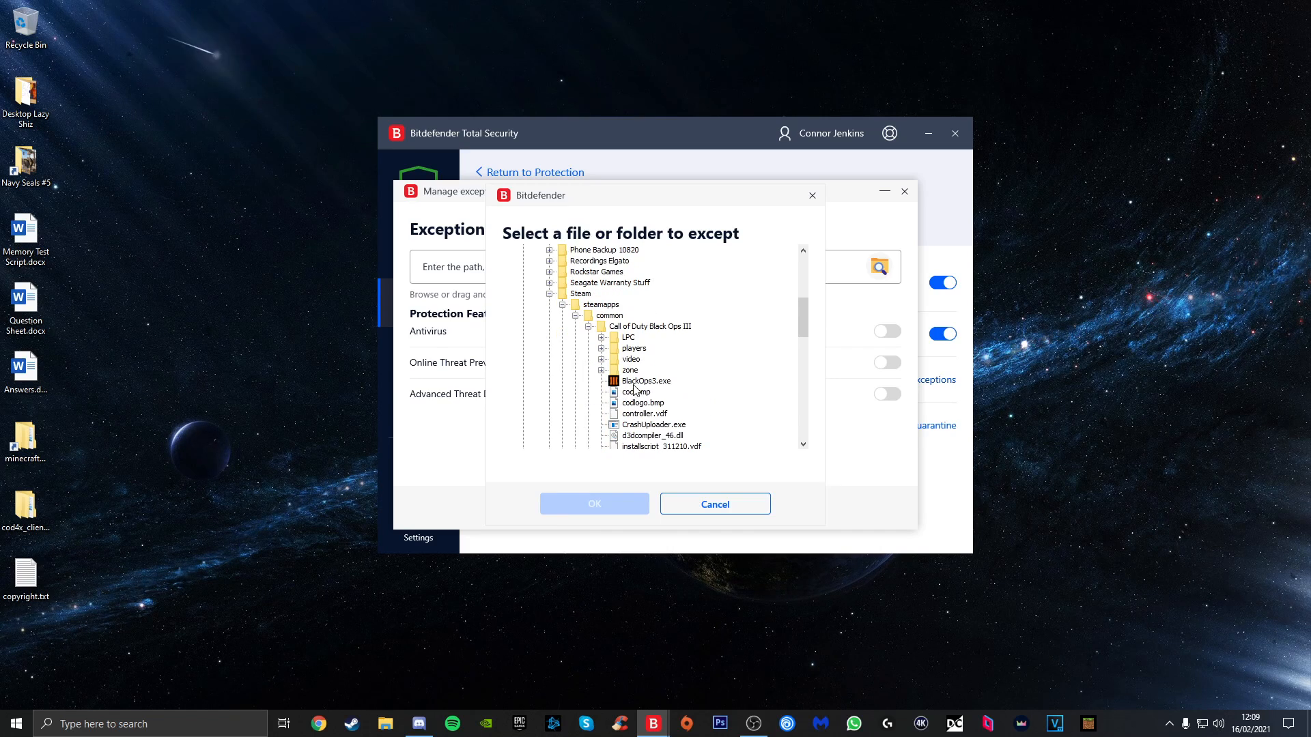
{"action": "mouse_move", "coordinate": [654, 386]}
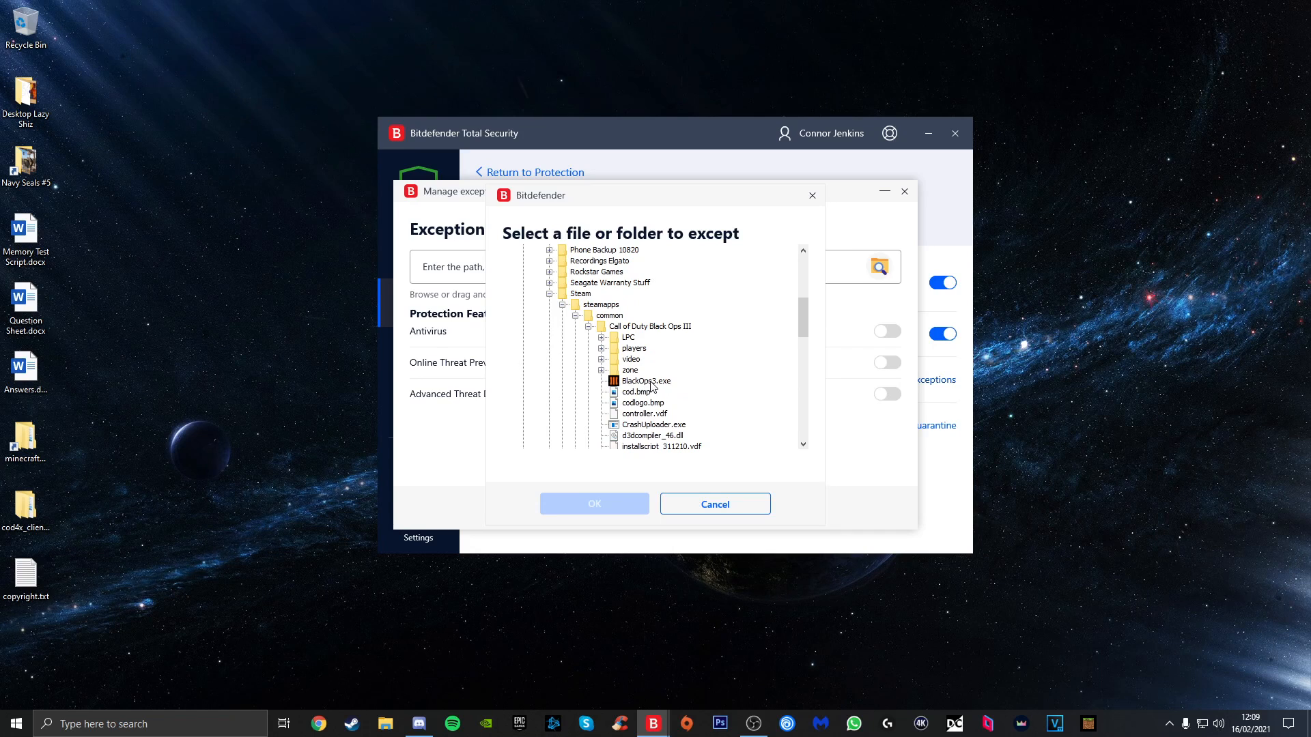
{"action": "left_click", "coordinate": [645, 381]}
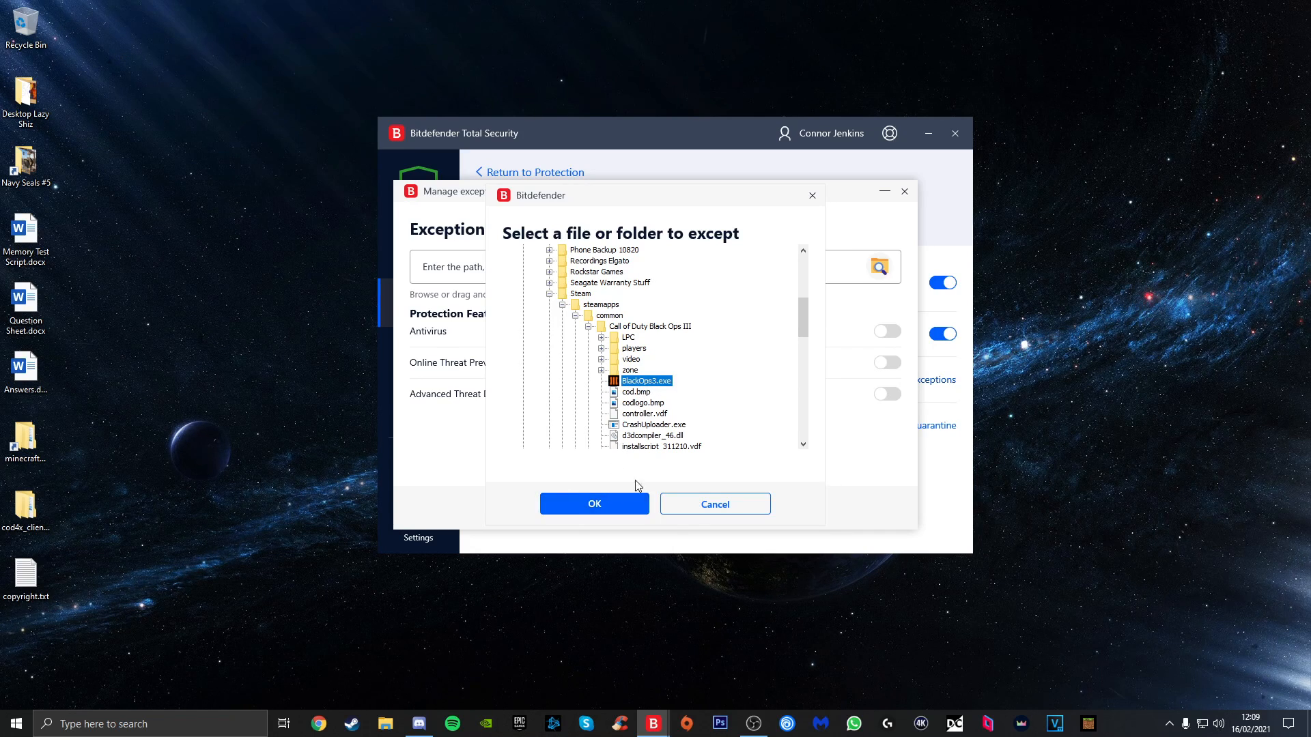
- Confirm BlackOps3.exe with OK and return to the blank new-exception form
{"action": "left_click", "coordinate": [714, 504]}
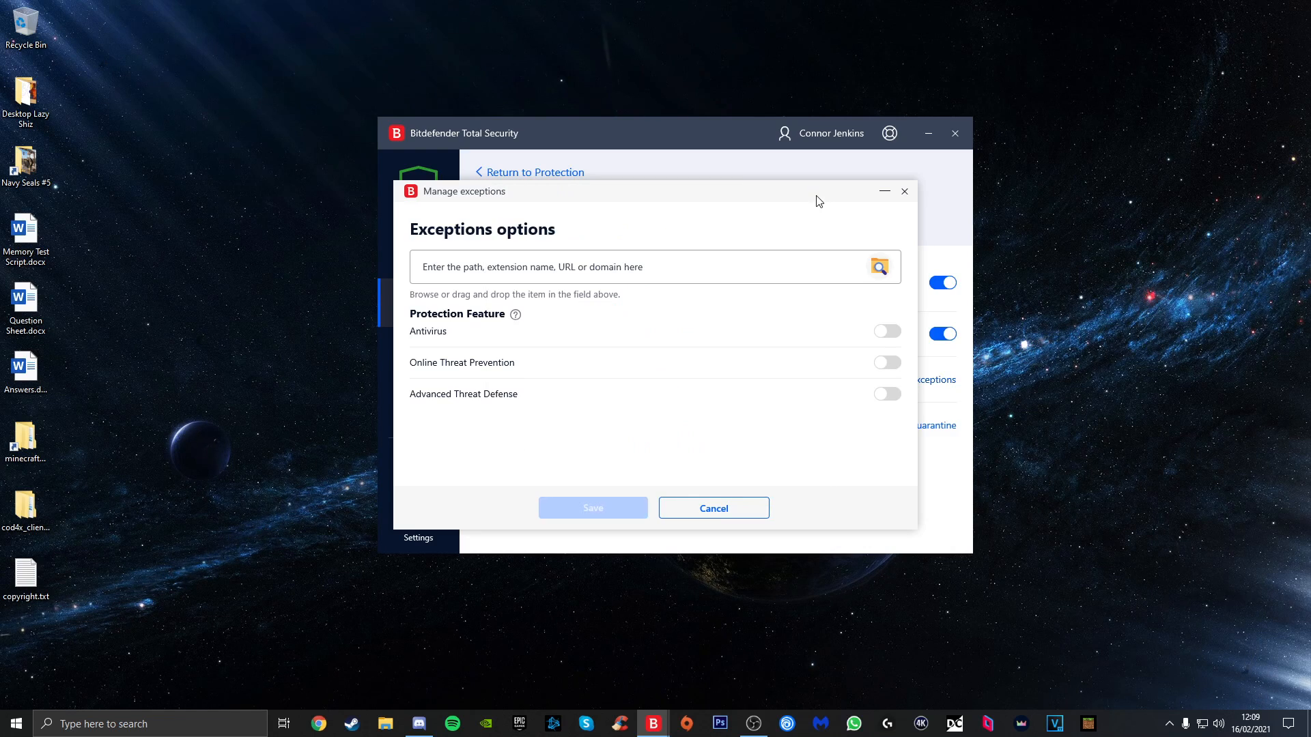
{"action": "mouse_move", "coordinate": [724, 409]}
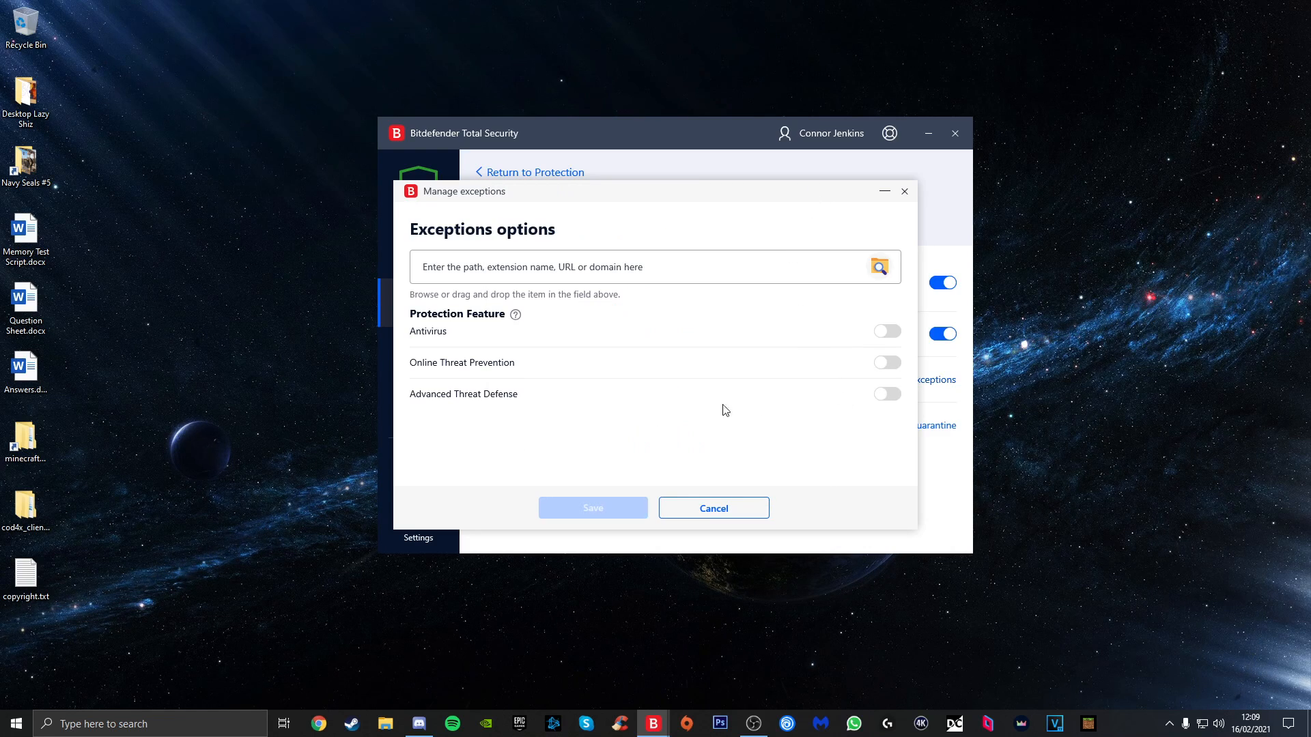
{"action": "mouse_move", "coordinate": [418, 403]}
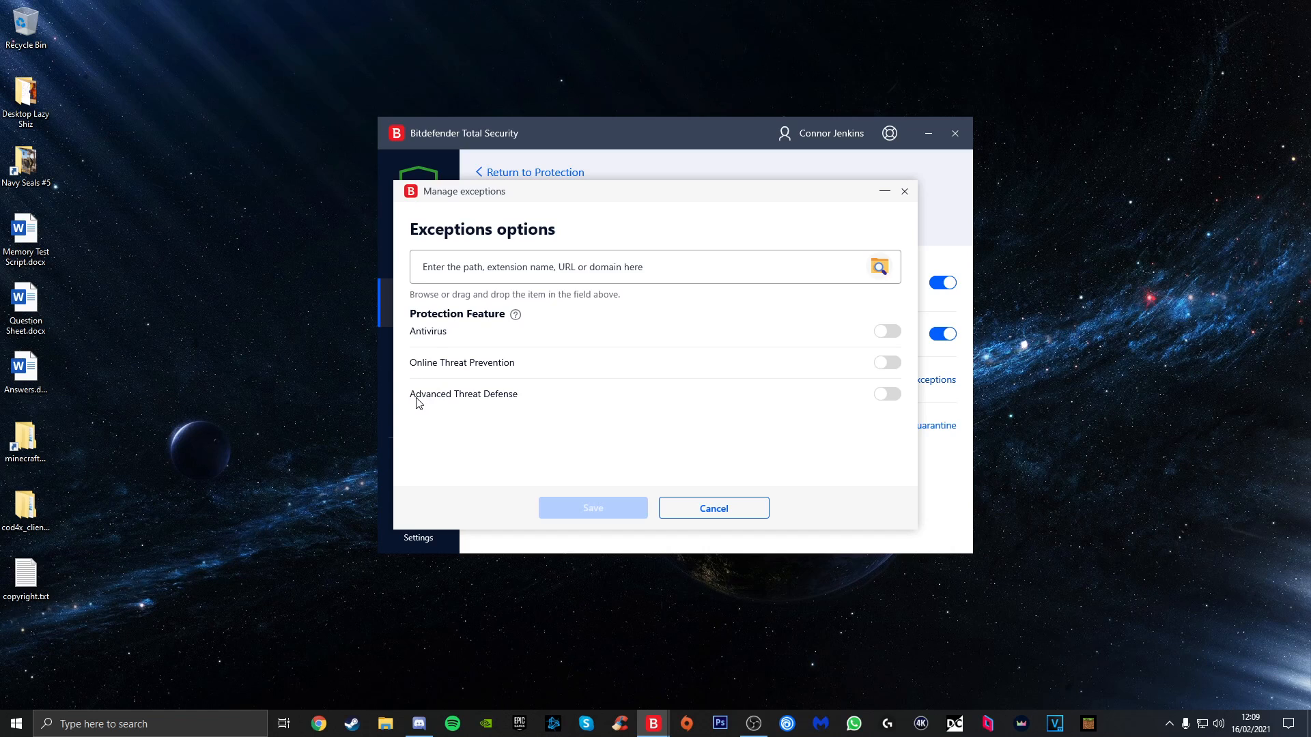
{"action": "mouse_move", "coordinate": [894, 385]}
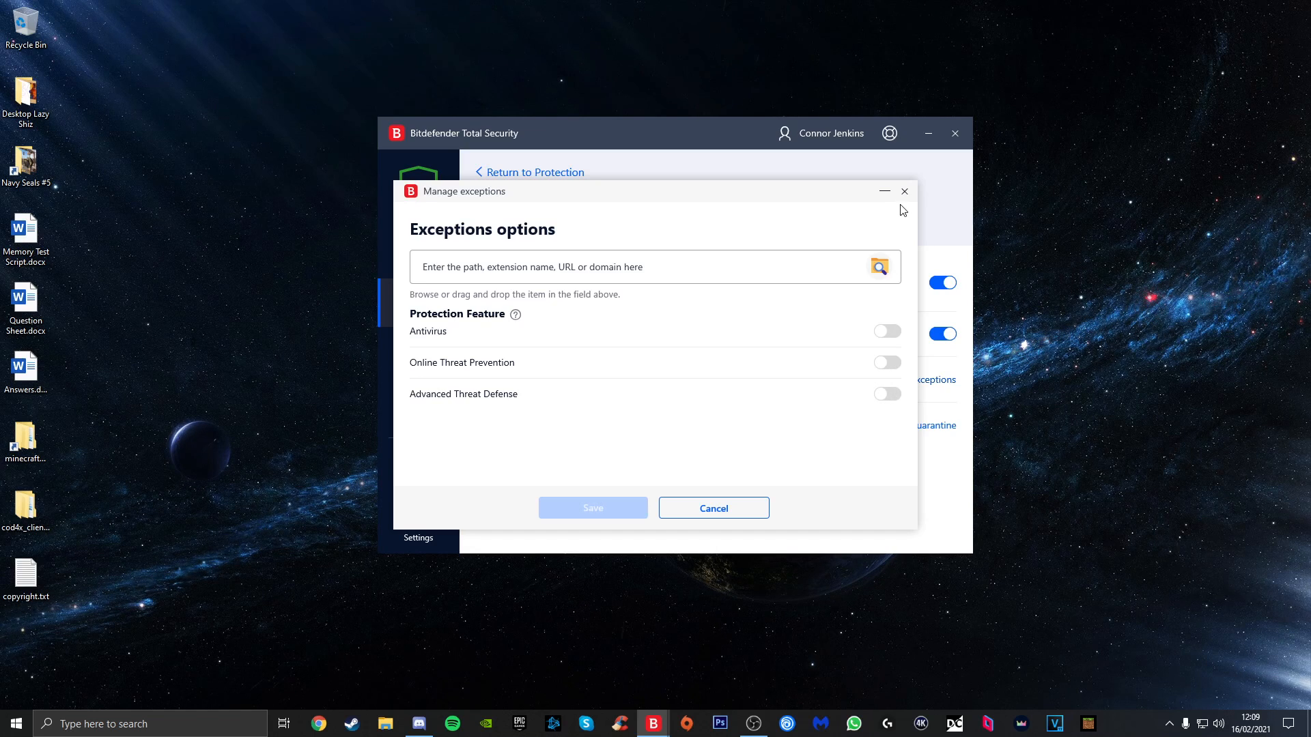
{"action": "mouse_move", "coordinate": [878, 268]}
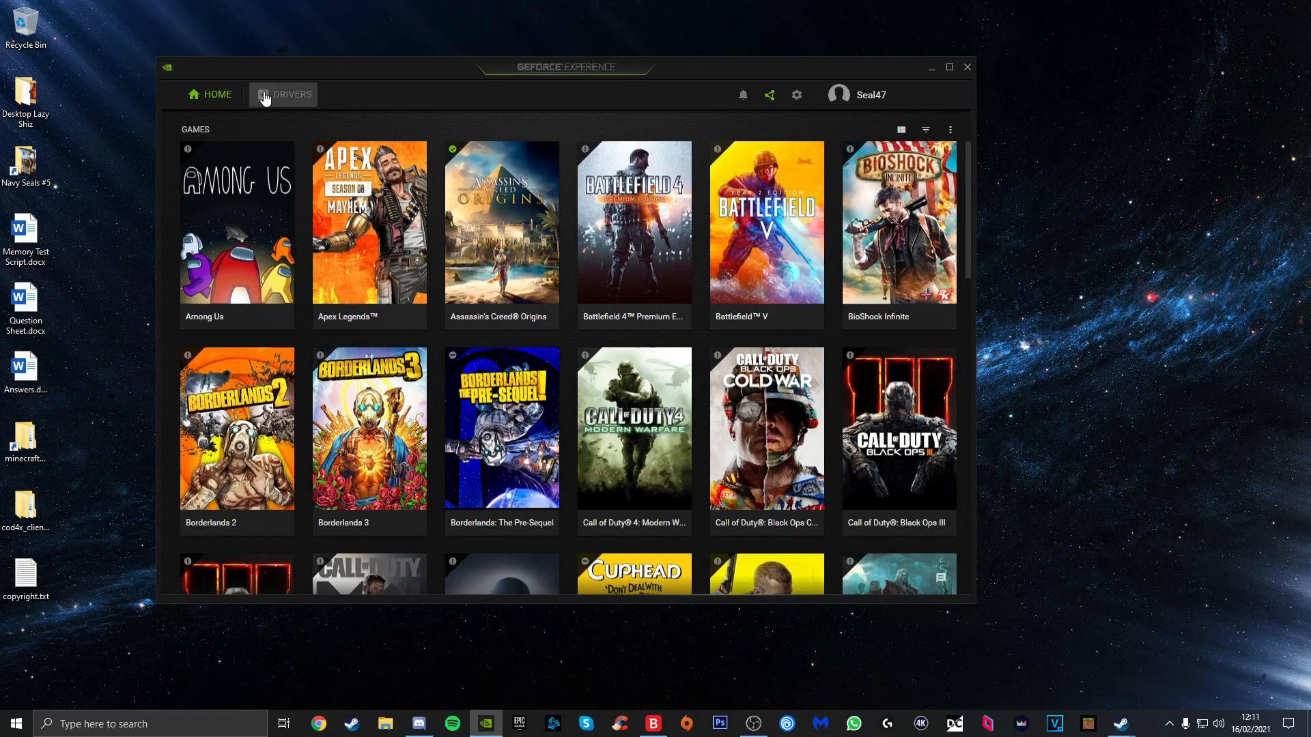
- Check the Drivers view shows Game Ready Driver 461.40 is current, then close GeForce Experience
{"action": "left_click", "coordinate": [291, 94]}
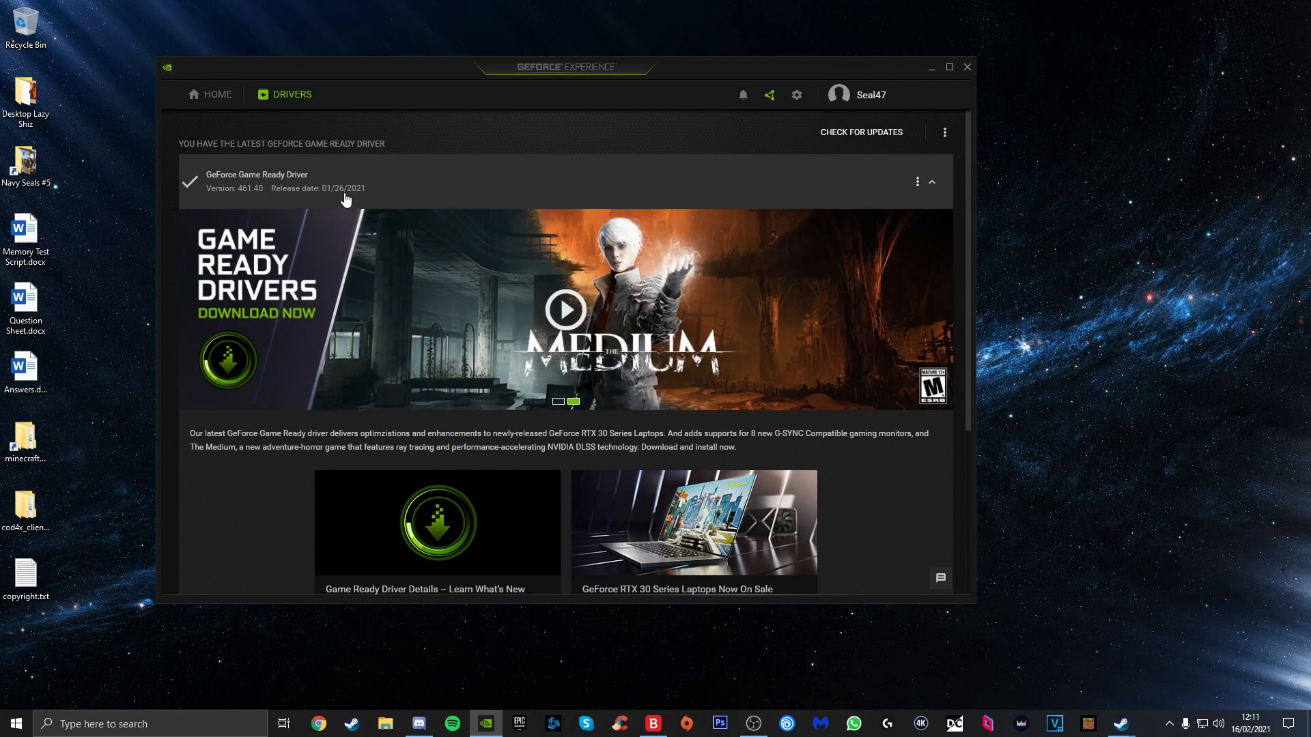
{"action": "mouse_move", "coordinate": [352, 208]}
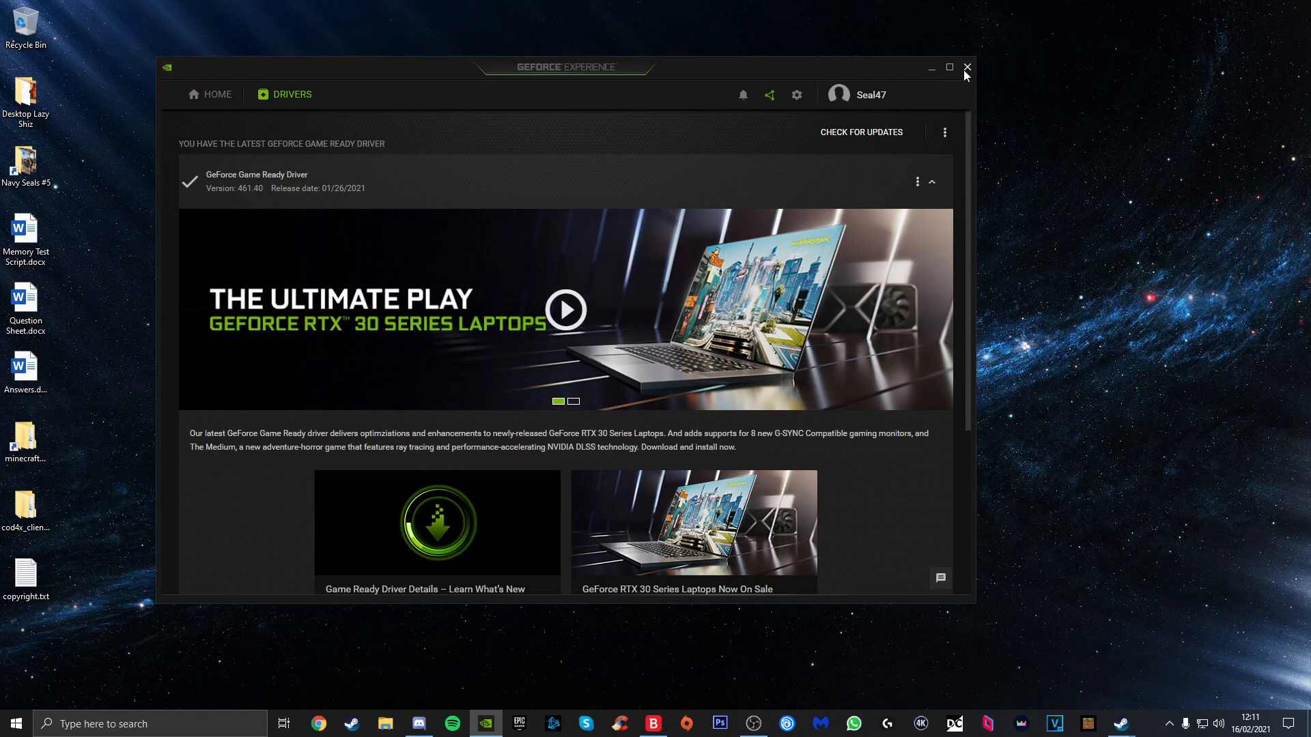
{"action": "left_click", "coordinate": [967, 68]}
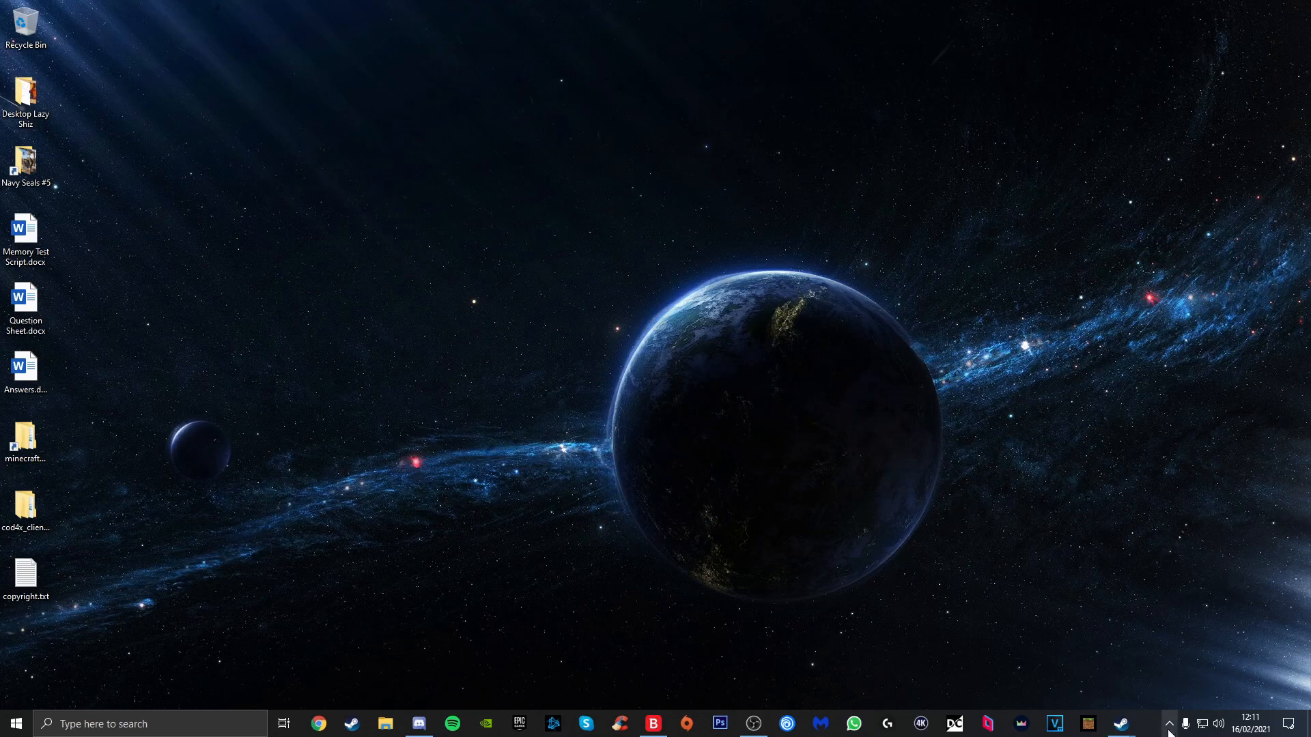
- Show Call of Duty: Black Ops III's Local Files properties with Verify integrity, then close Steam
{"action": "left_click", "coordinate": [1119, 723]}
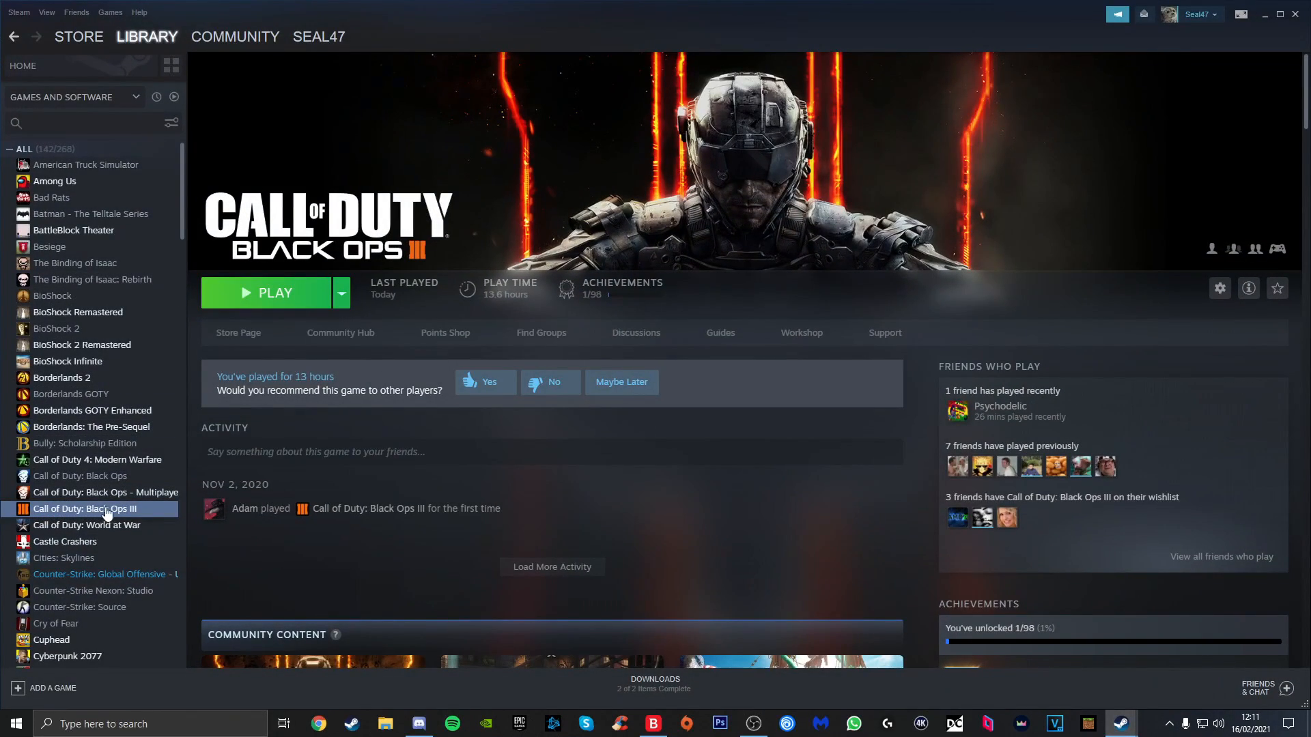
{"action": "right_click", "coordinate": [87, 508]}
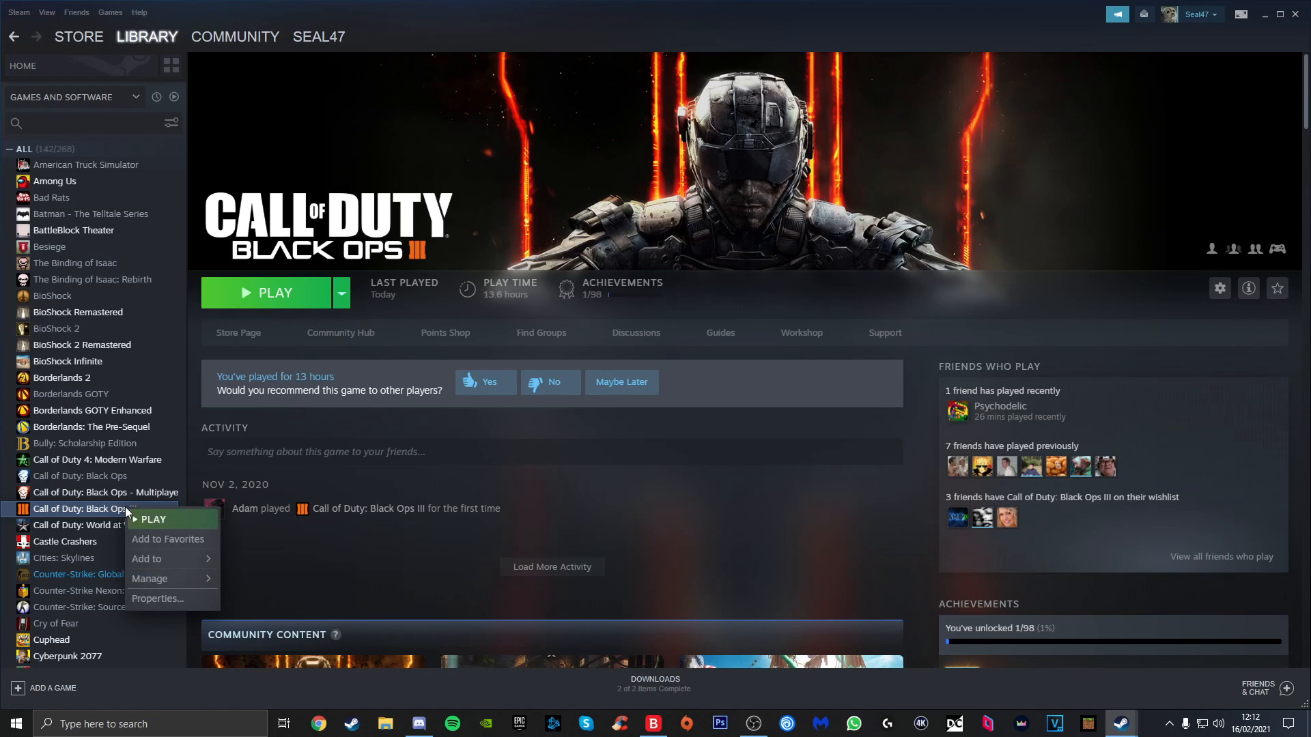
{"action": "mouse_move", "coordinate": [157, 598]}
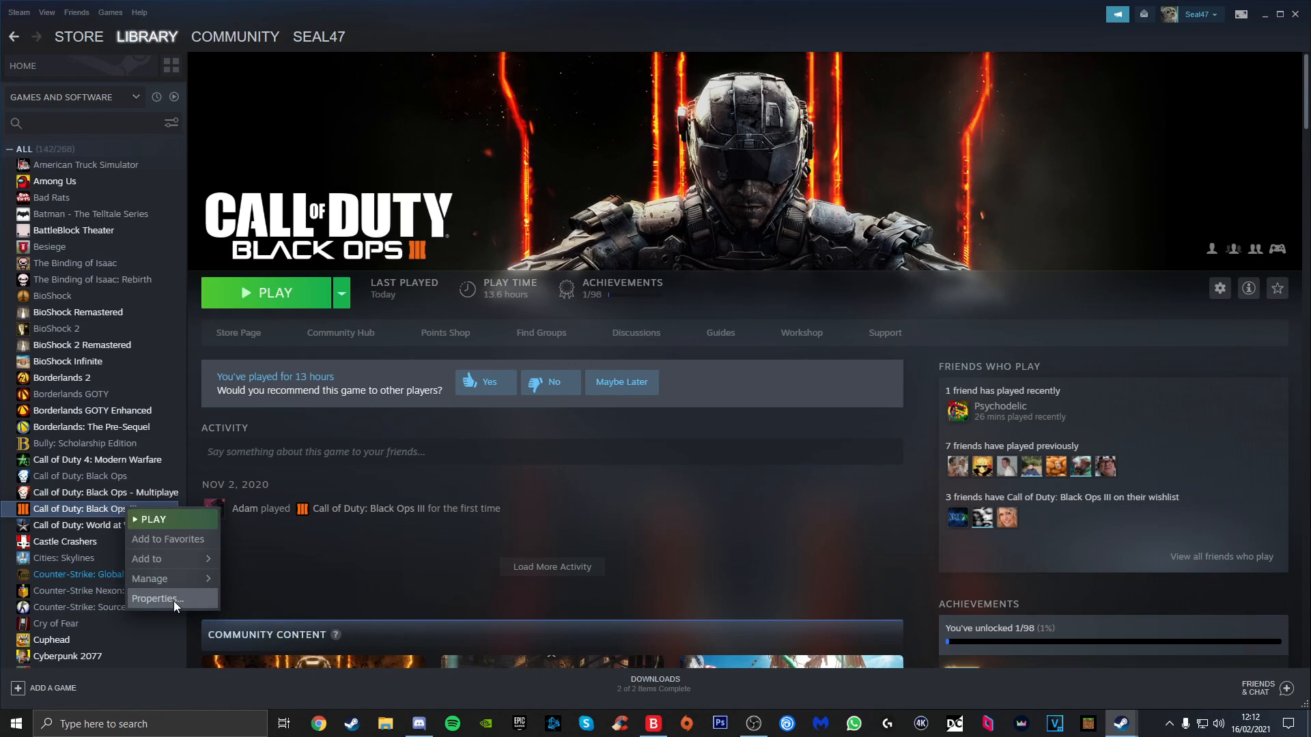
{"action": "left_click", "coordinate": [157, 598]}
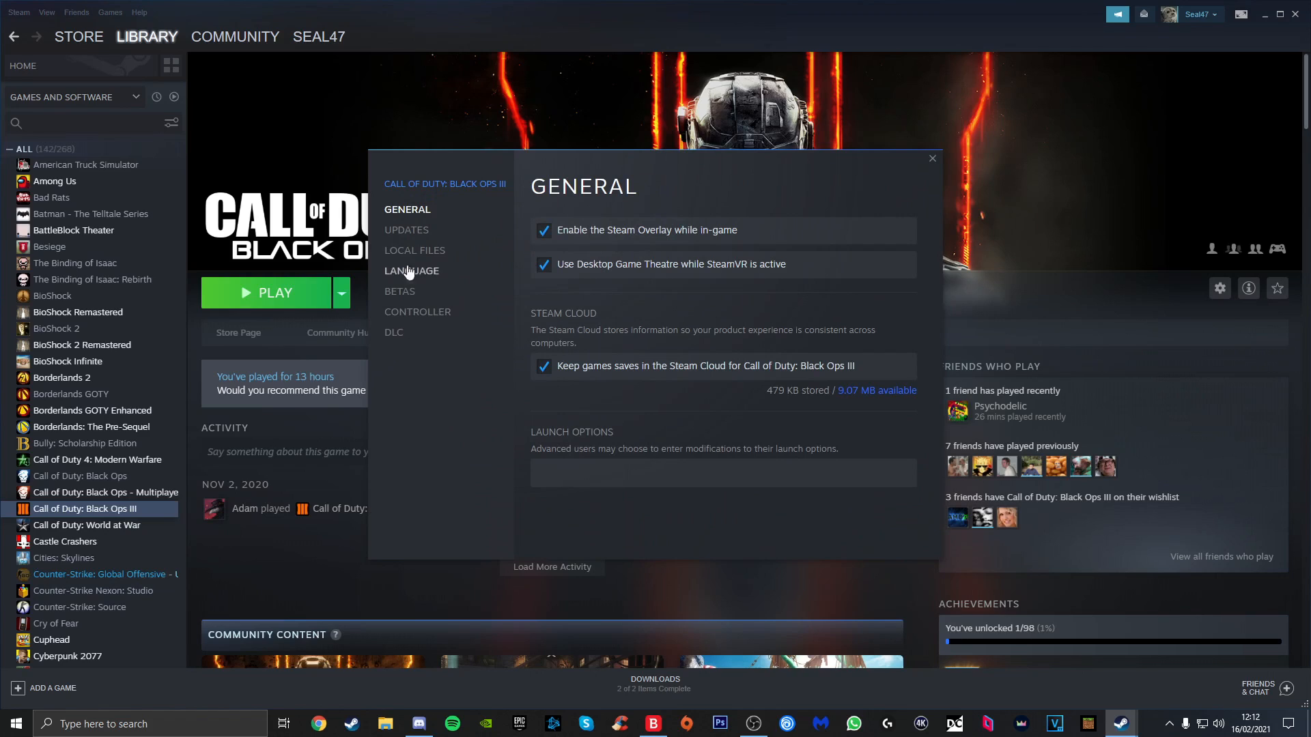
{"action": "left_click", "coordinate": [414, 250]}
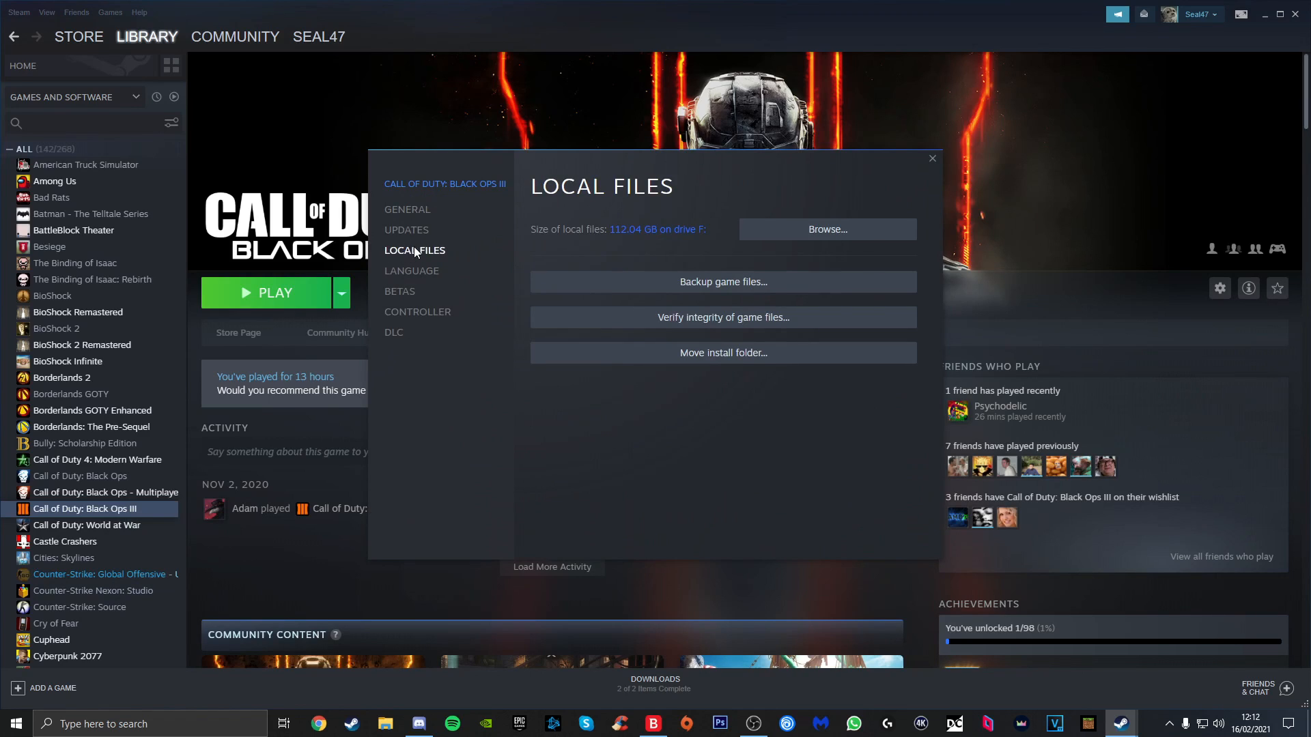
{"action": "mouse_move", "coordinate": [722, 317]}
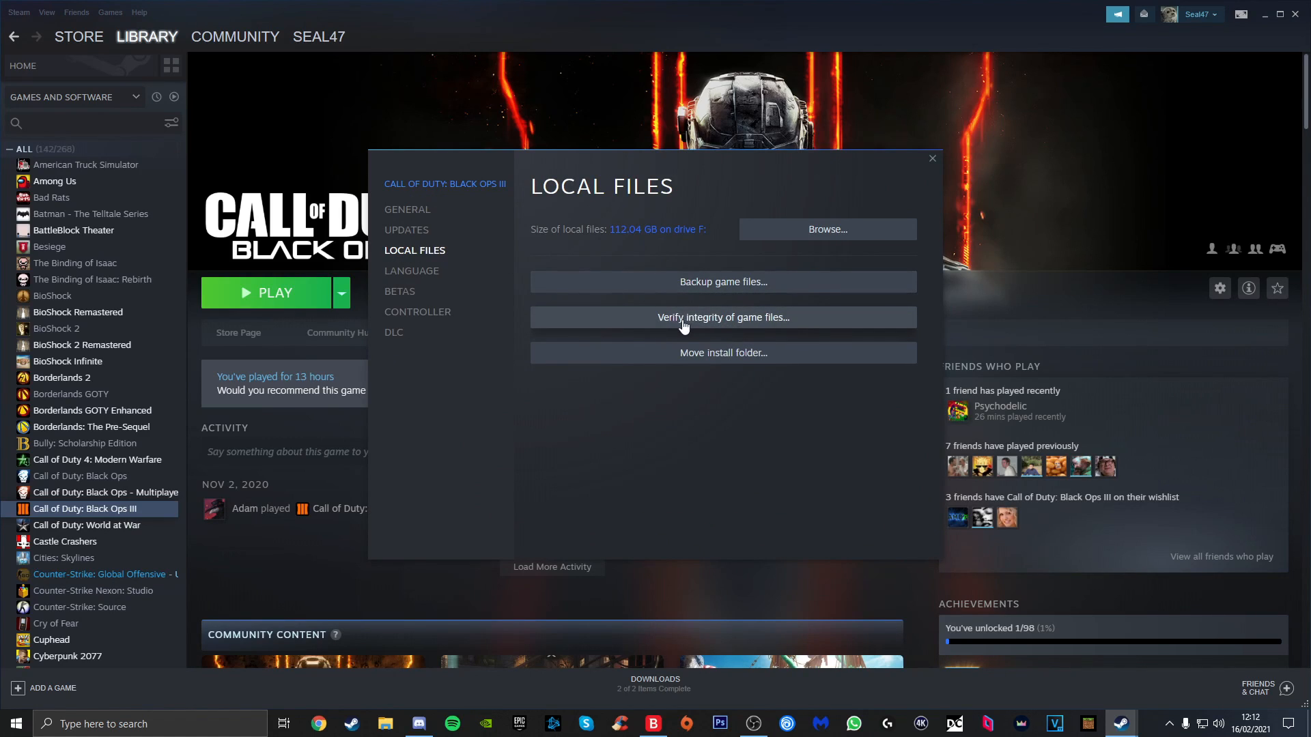
{"action": "mouse_move", "coordinate": [932, 179]}
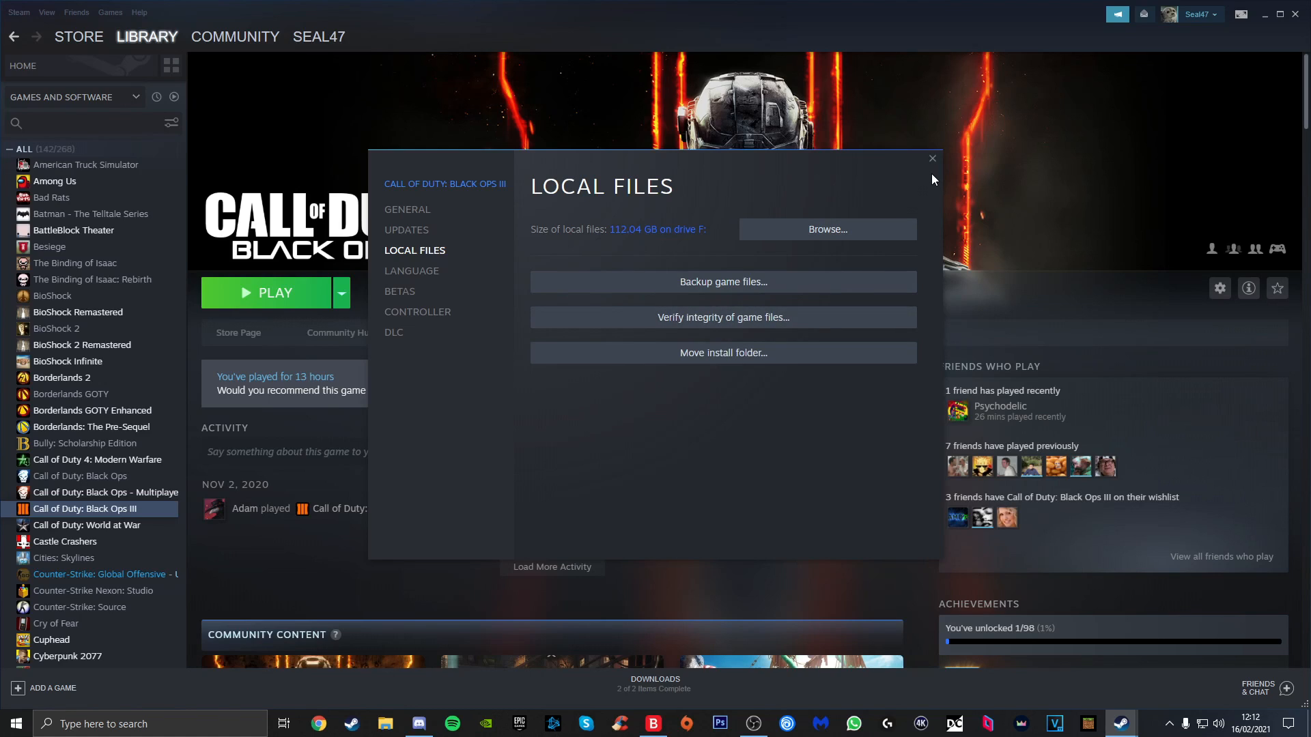
{"action": "mouse_move", "coordinate": [818, 207]}
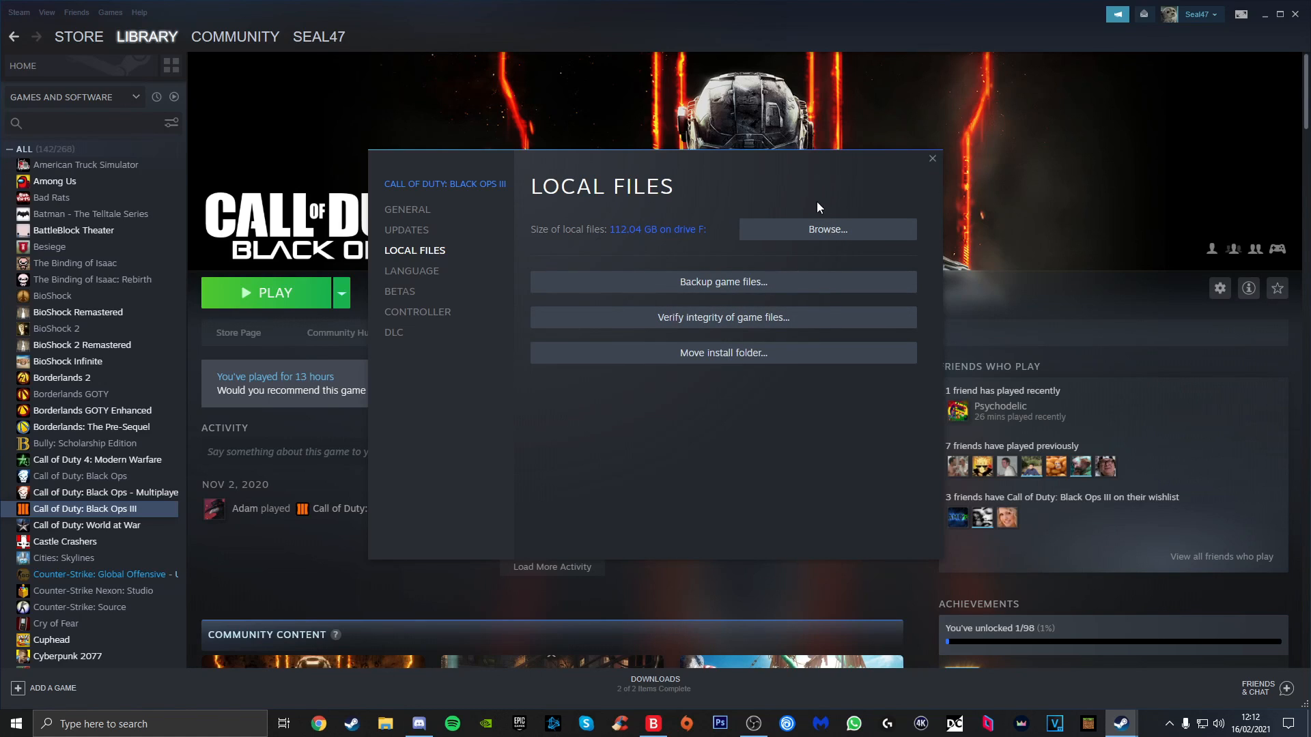
{"action": "mouse_move", "coordinate": [936, 168]}
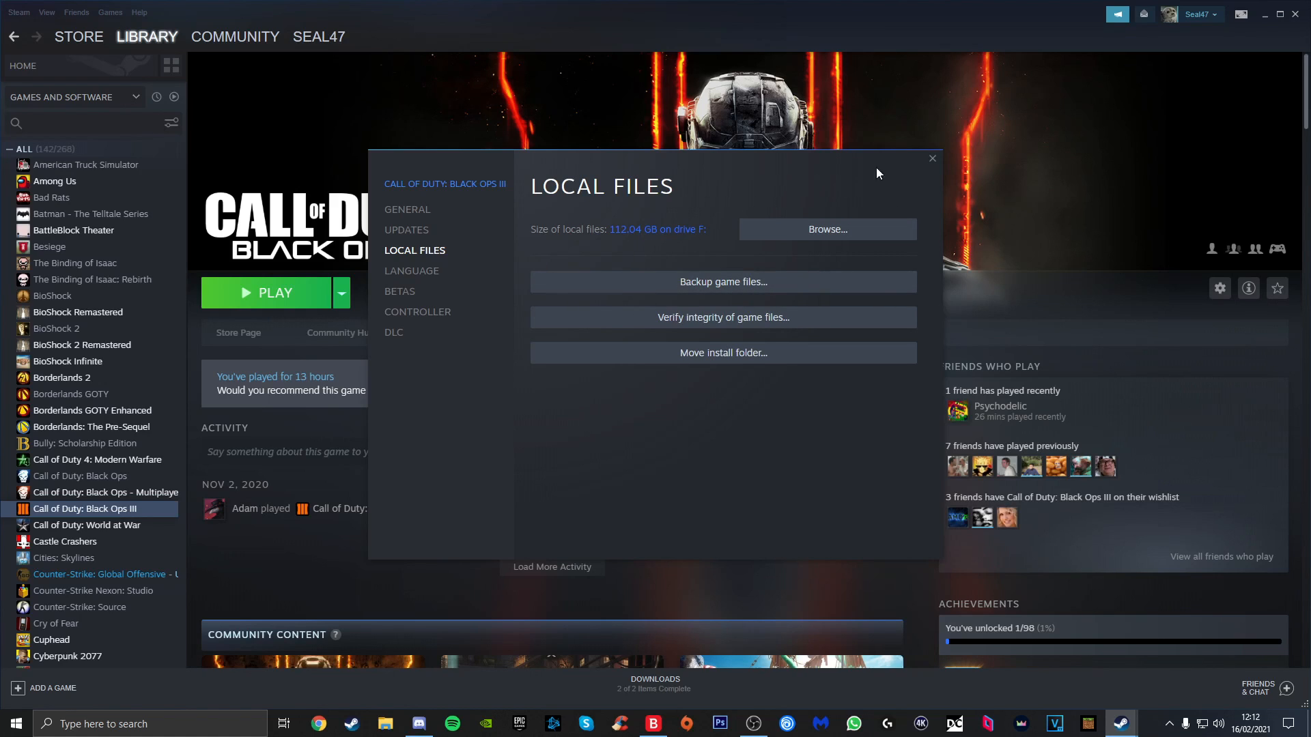
{"action": "left_click", "coordinate": [931, 159]}
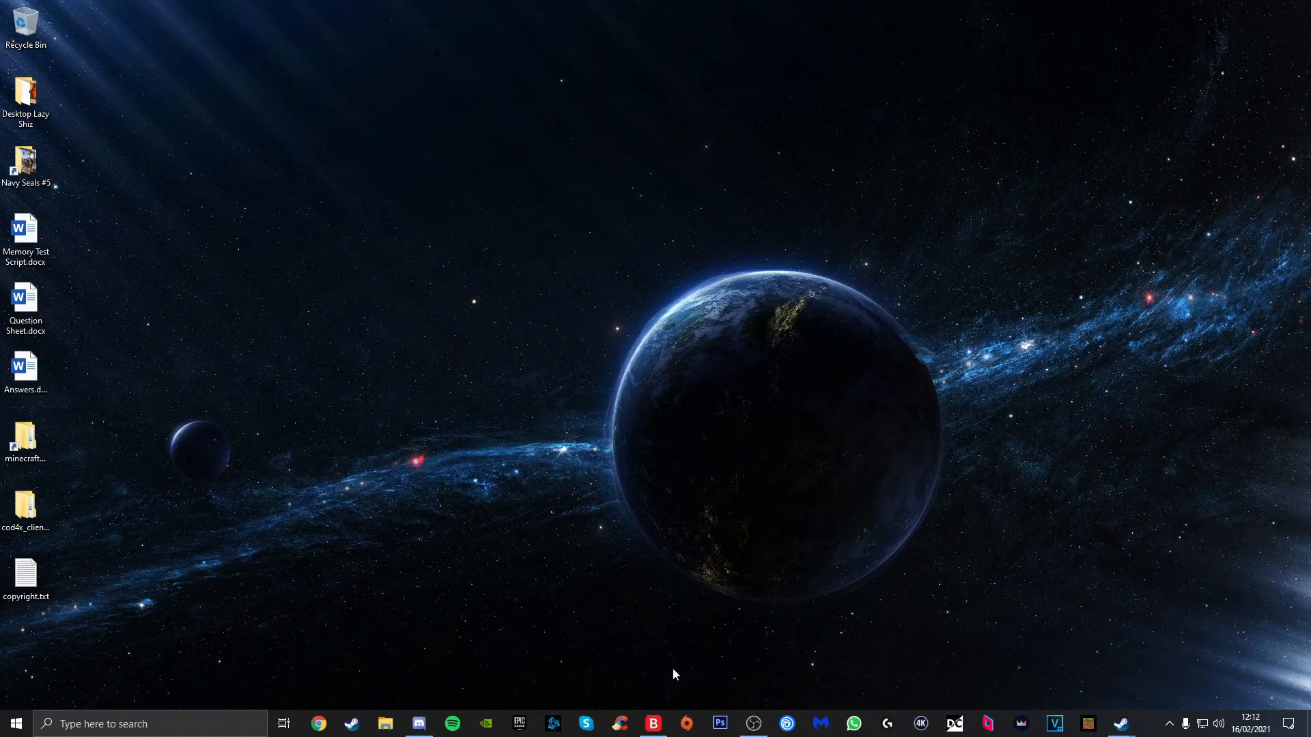
{"action": "left_click", "coordinate": [652, 723]}
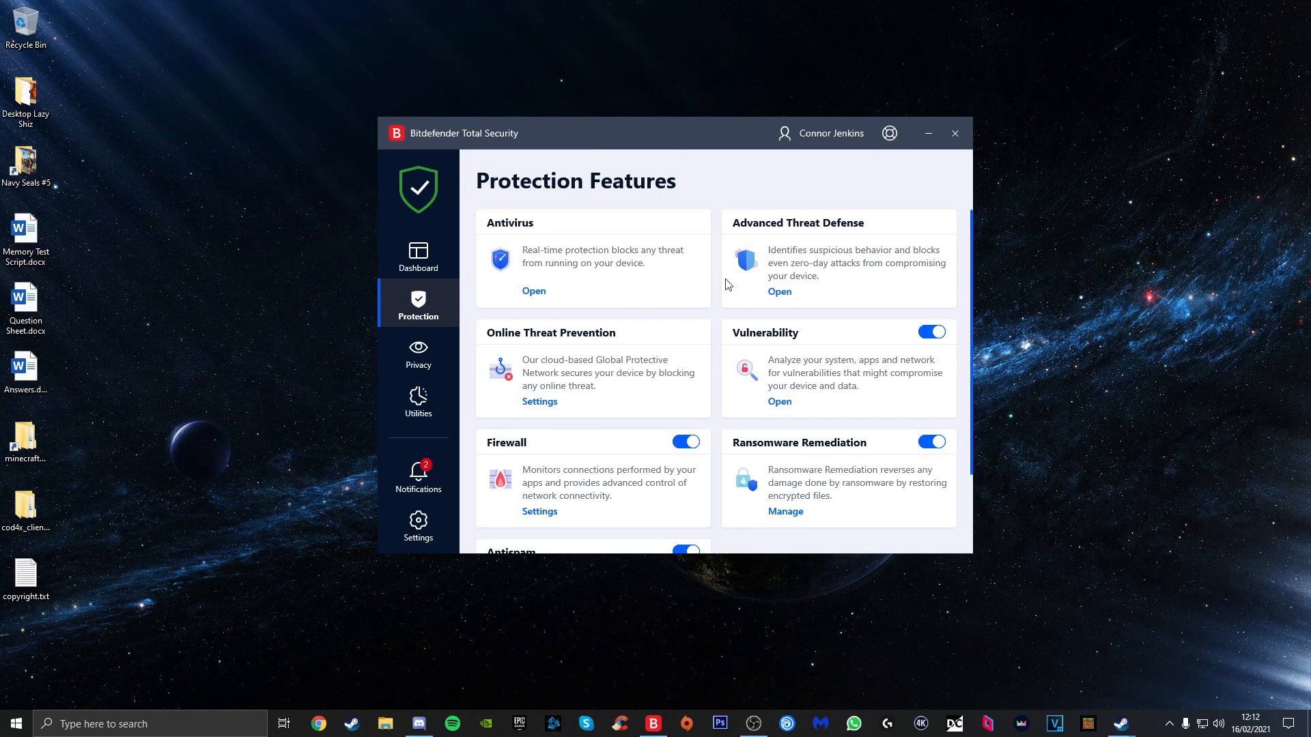
{"action": "mouse_move", "coordinate": [884, 171]}
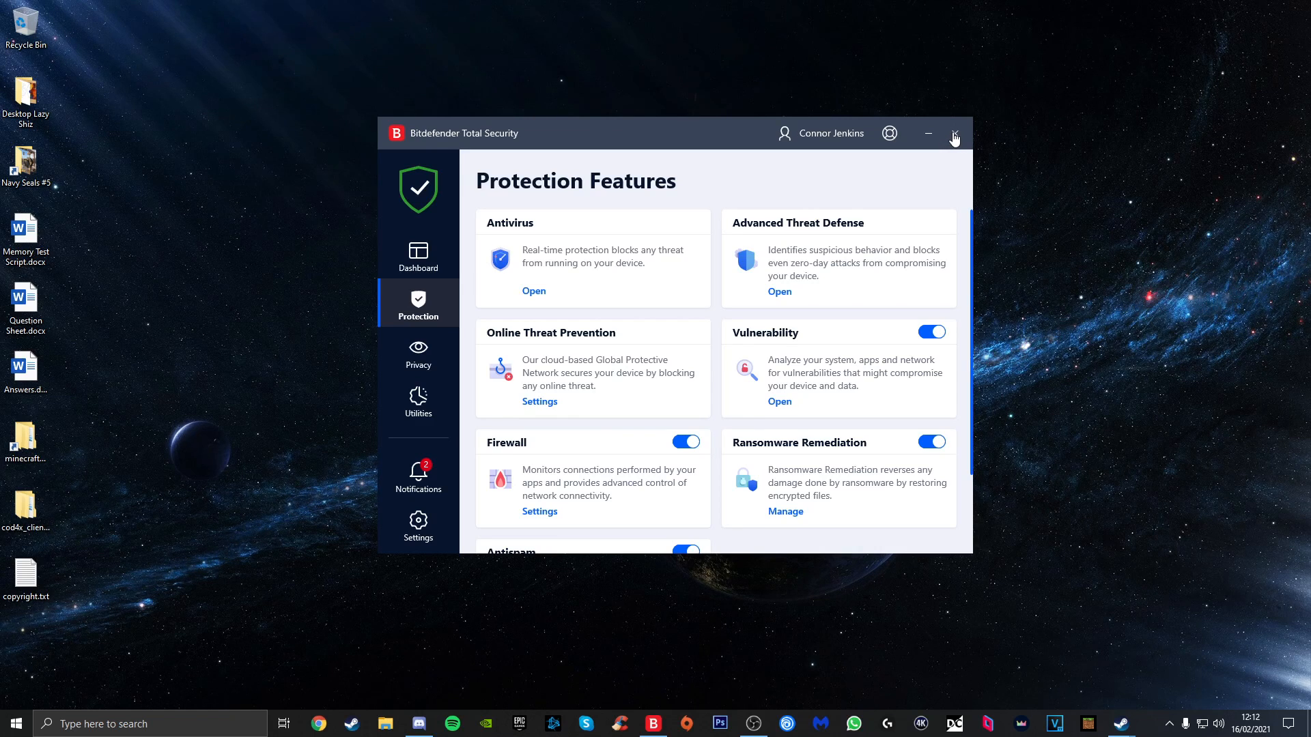
{"action": "left_click", "coordinate": [954, 132]}
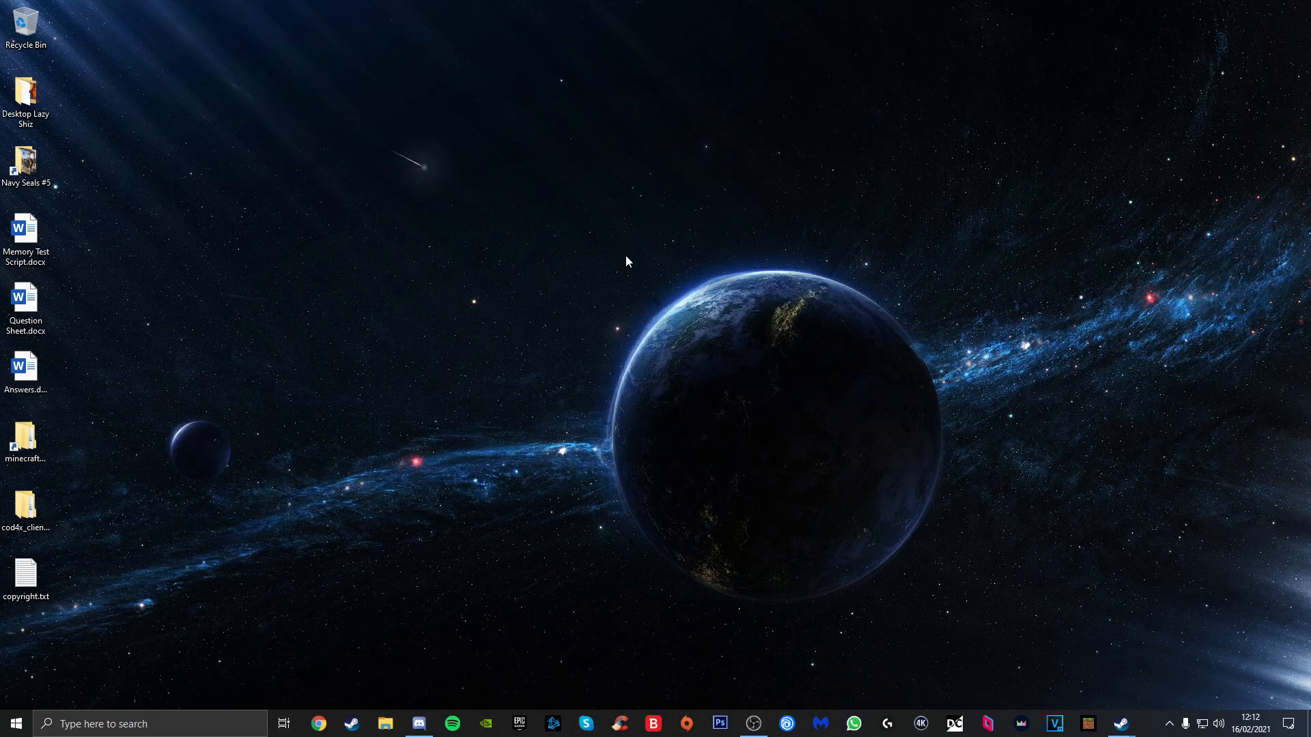